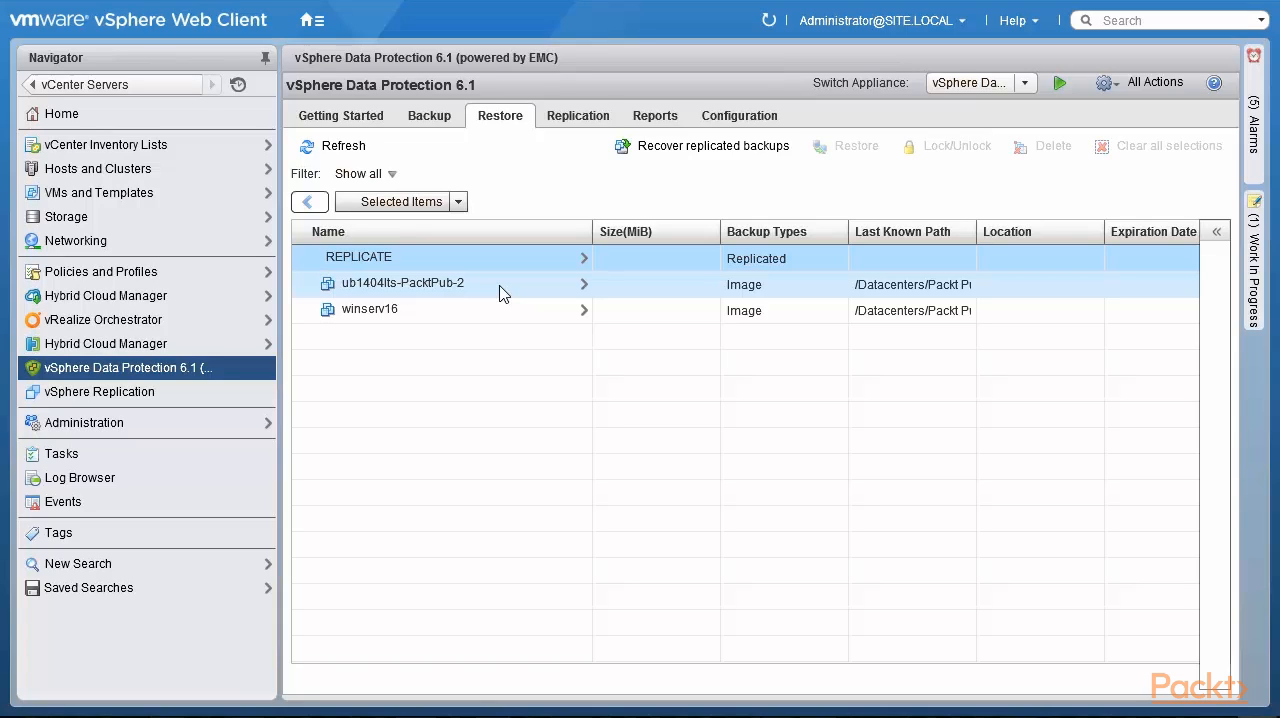
mouse_move(480, 292)
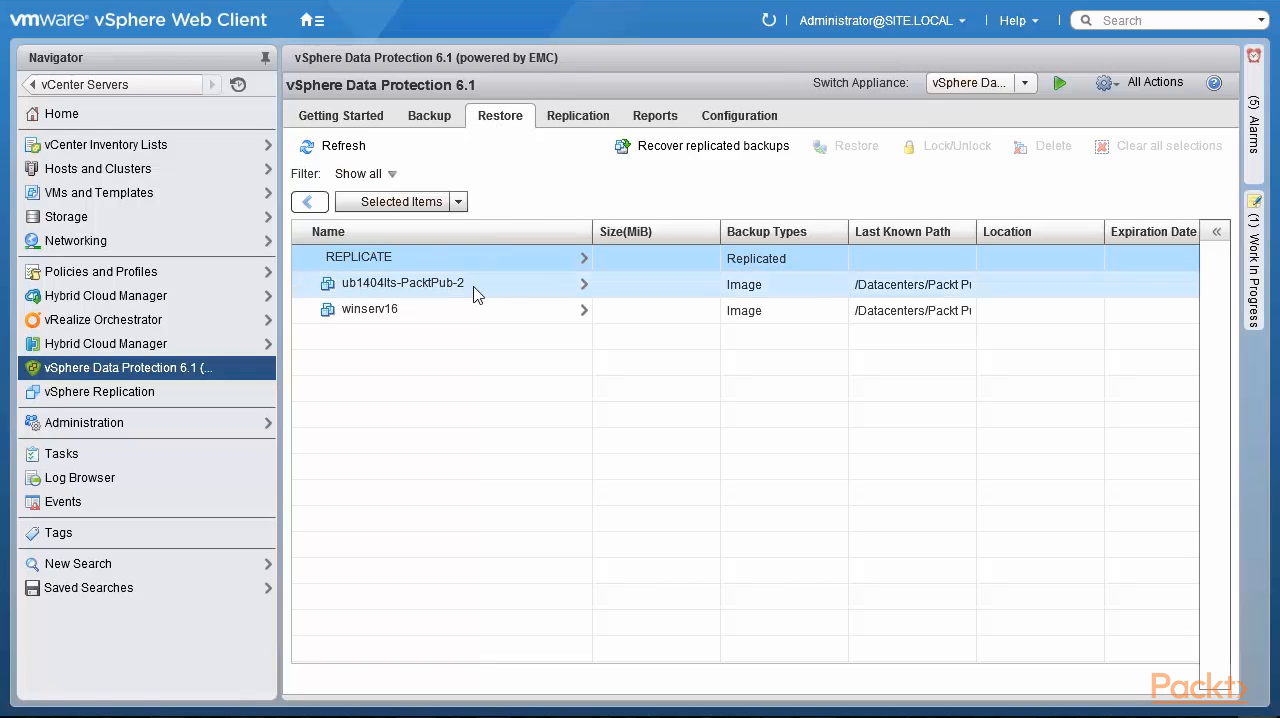
mouse_move(484, 294)
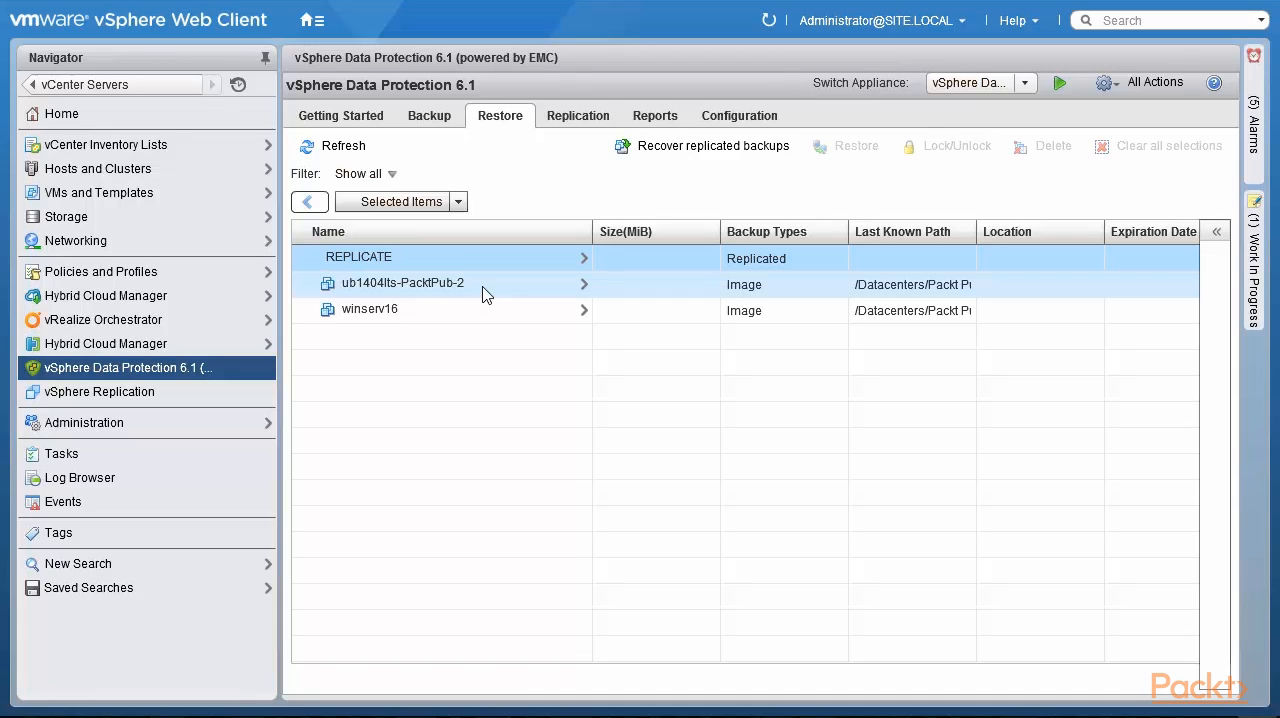
- Select the 09/20/2016 12:44 PM restore point of ub1404lts-PacktPub-2 for restoring
click(402, 284)
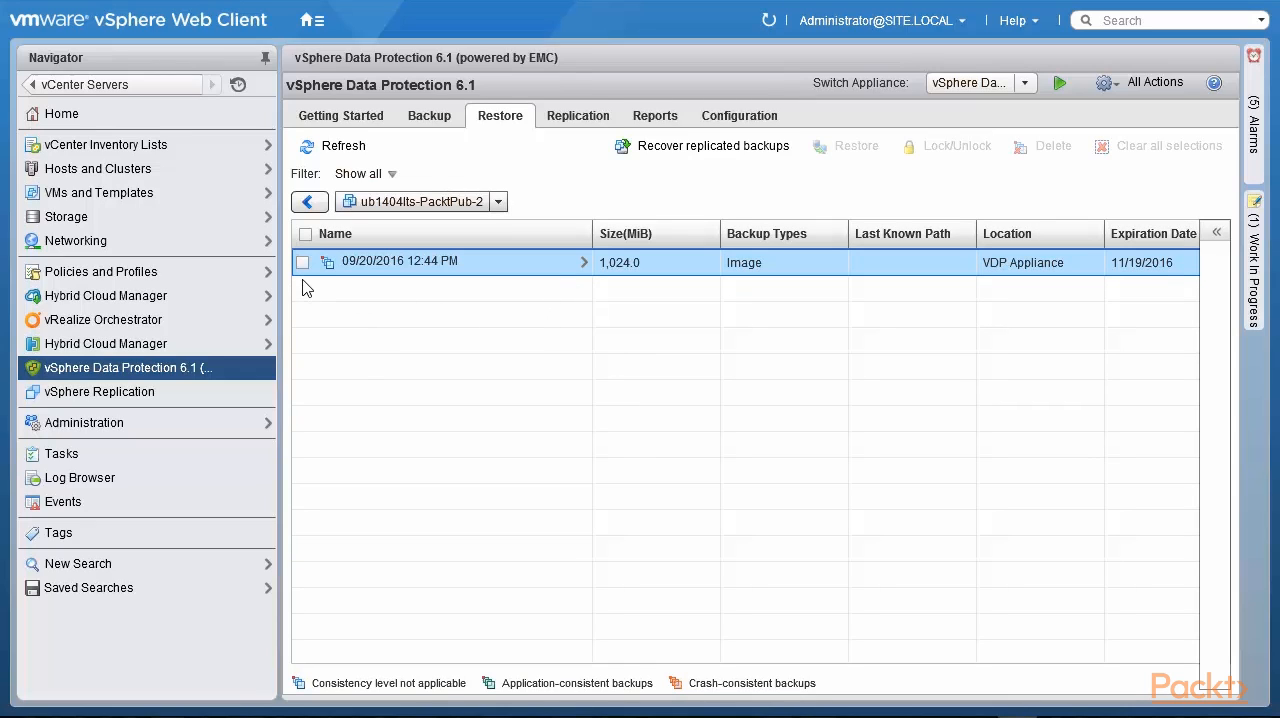
click(304, 262)
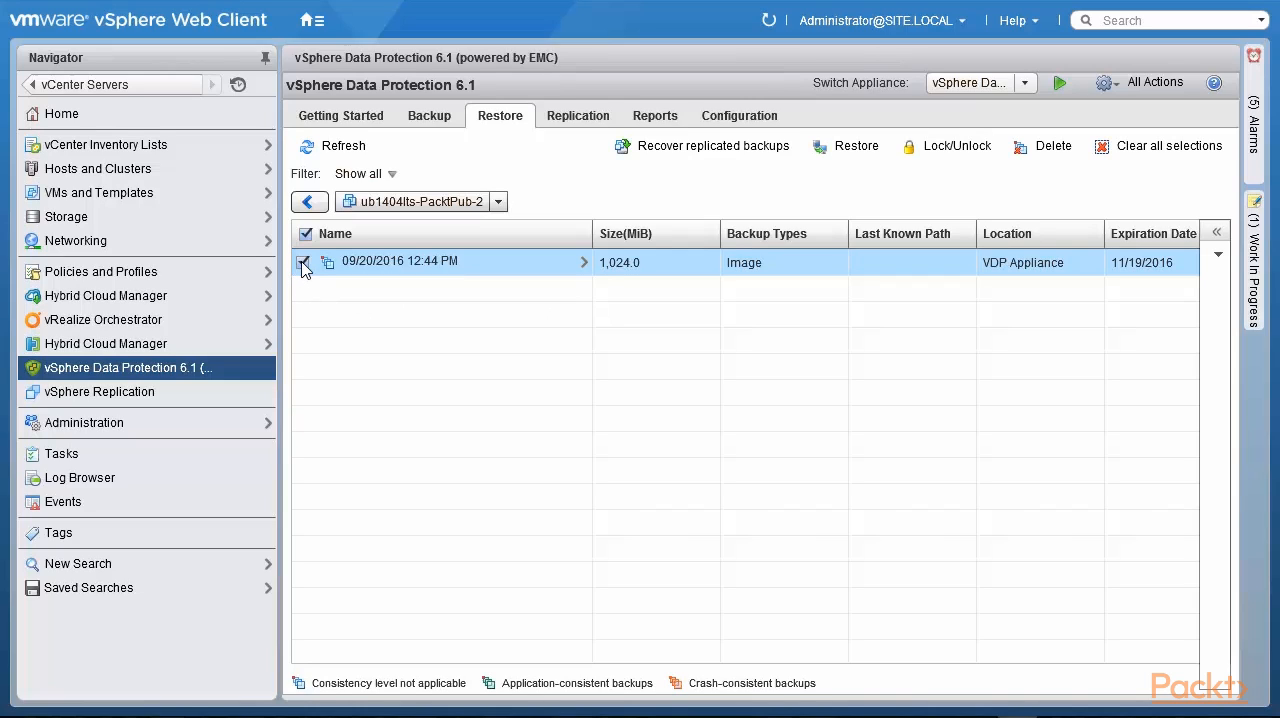
click(306, 262)
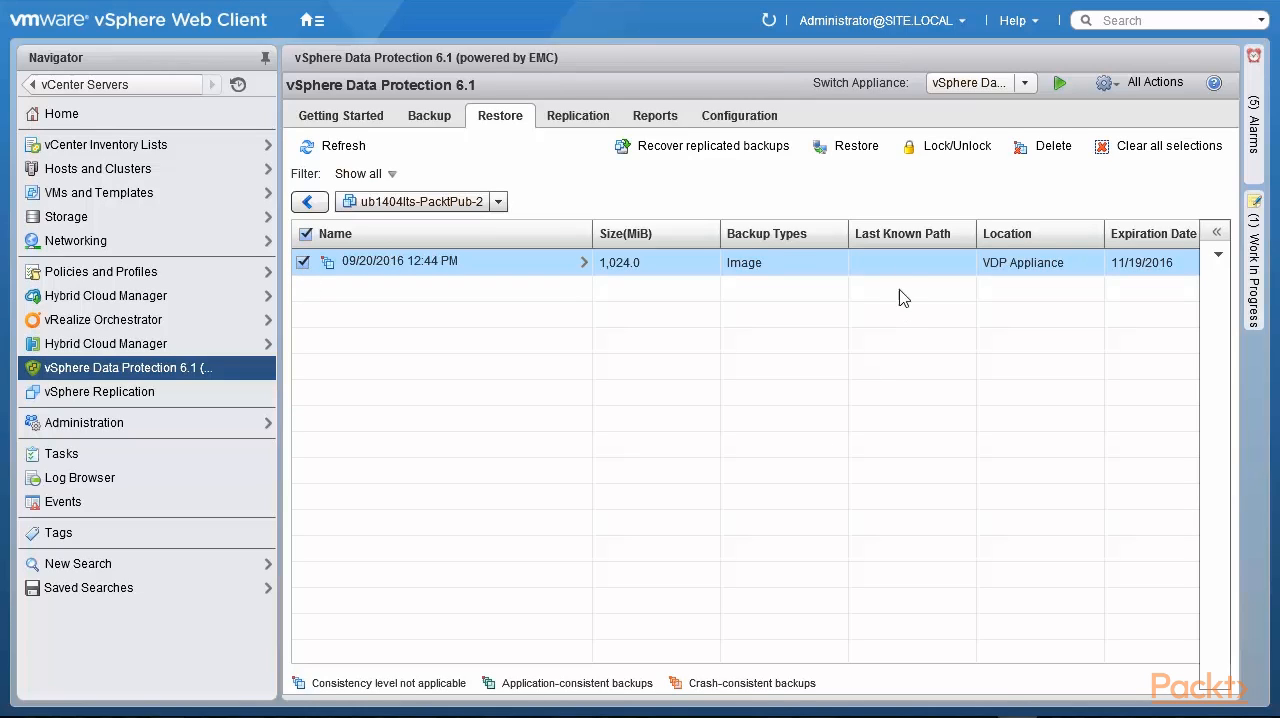
mouse_move(856, 146)
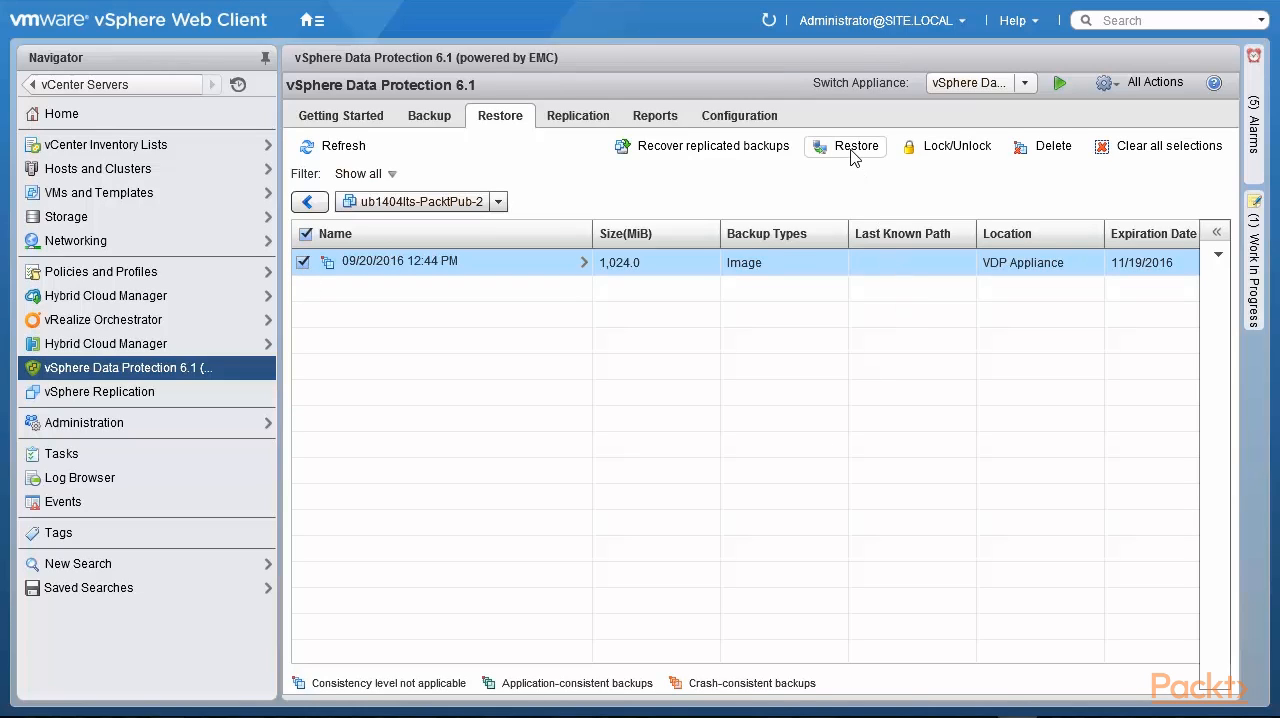
- Start the Restore backup wizard, confirm the checked backup and advance to restore options
click(856, 146)
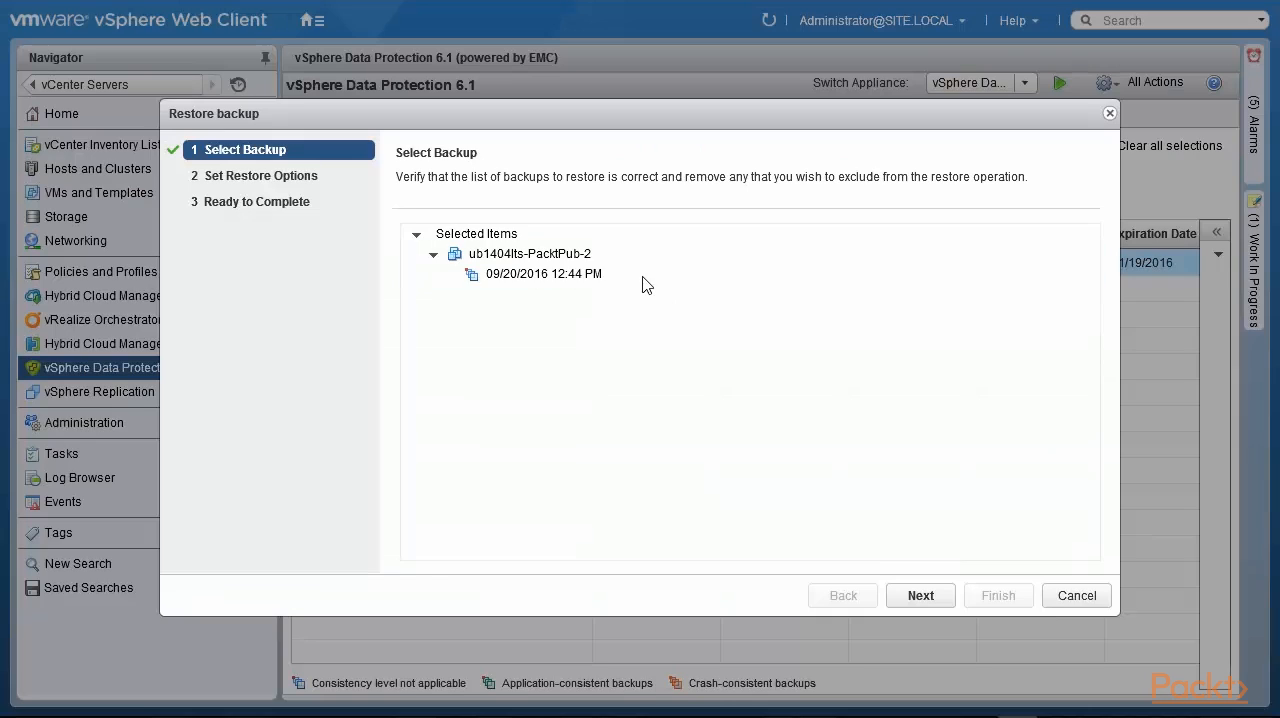
click(544, 272)
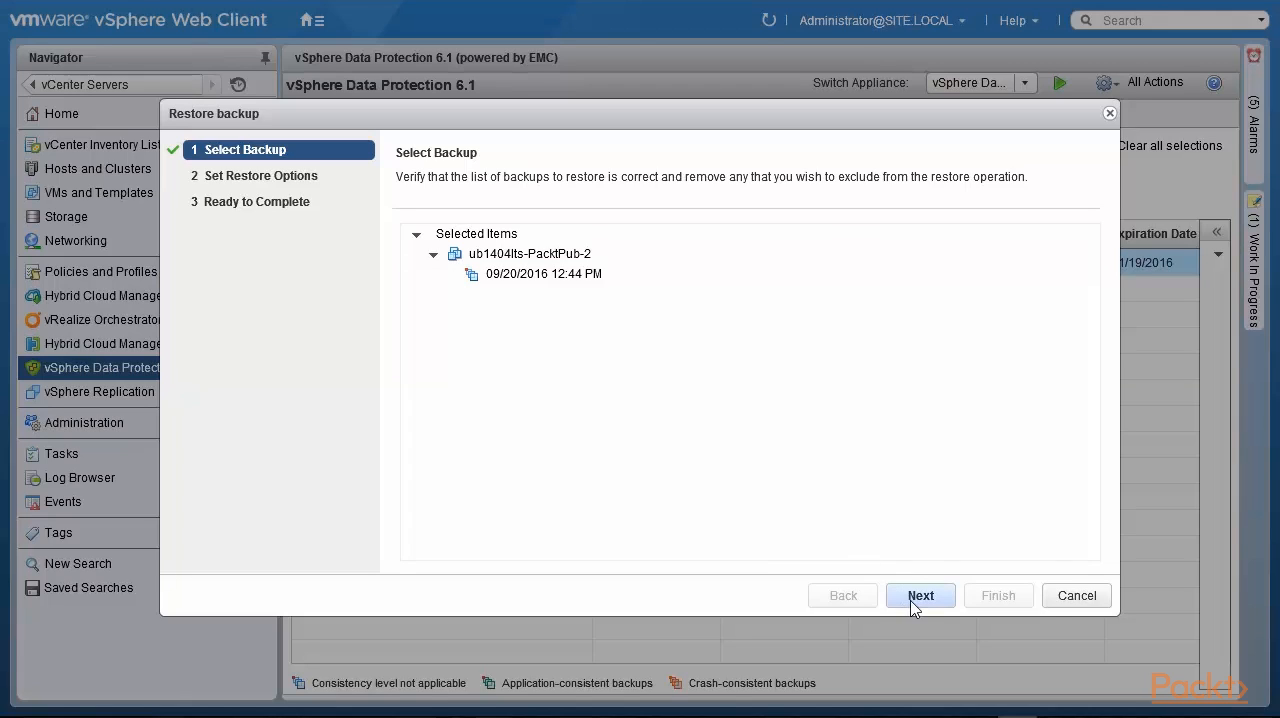
click(920, 596)
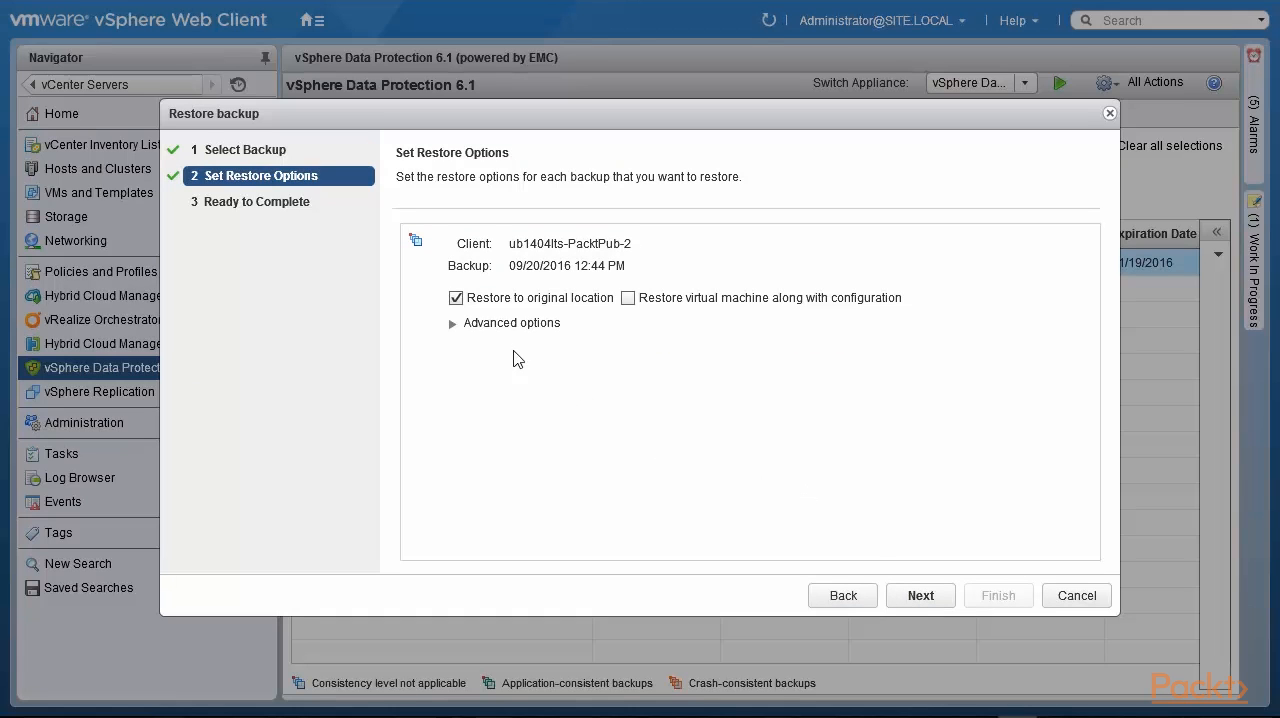
mouse_move(524, 312)
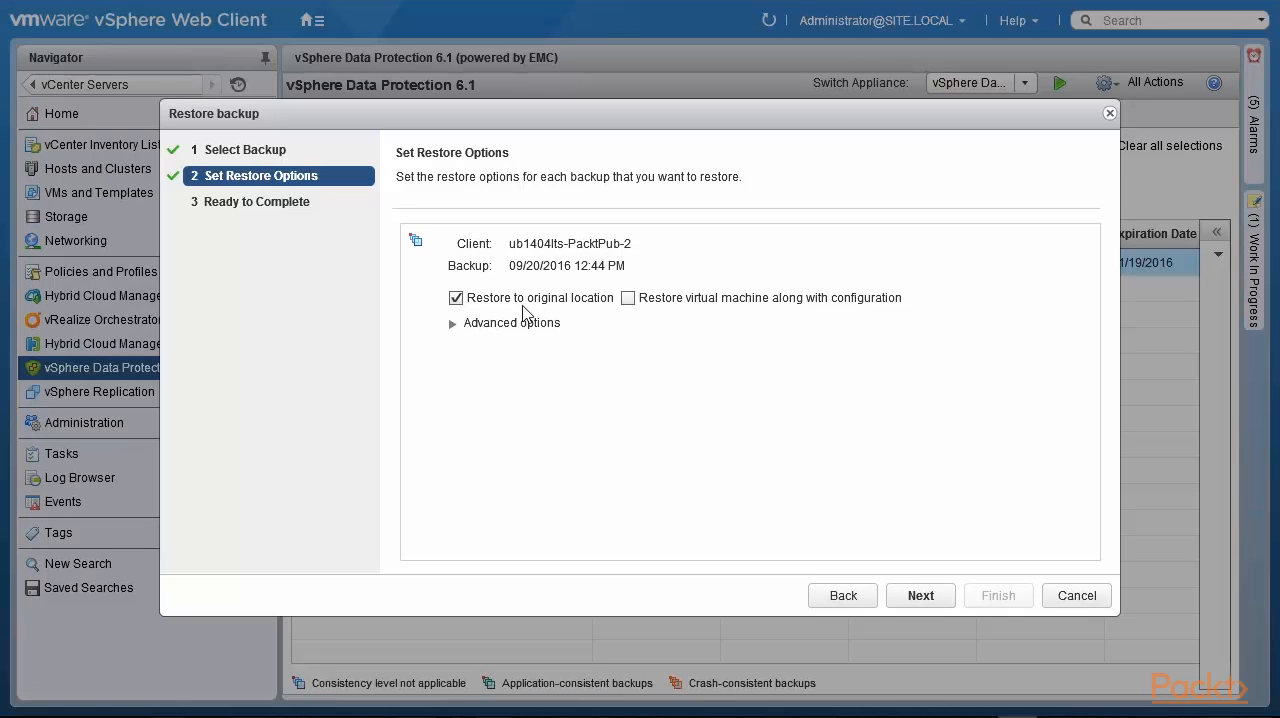
- Turn off restore to original location and name the new VM ub1404lts-PacktPub-3-FROM_BACKUP
click(456, 296)
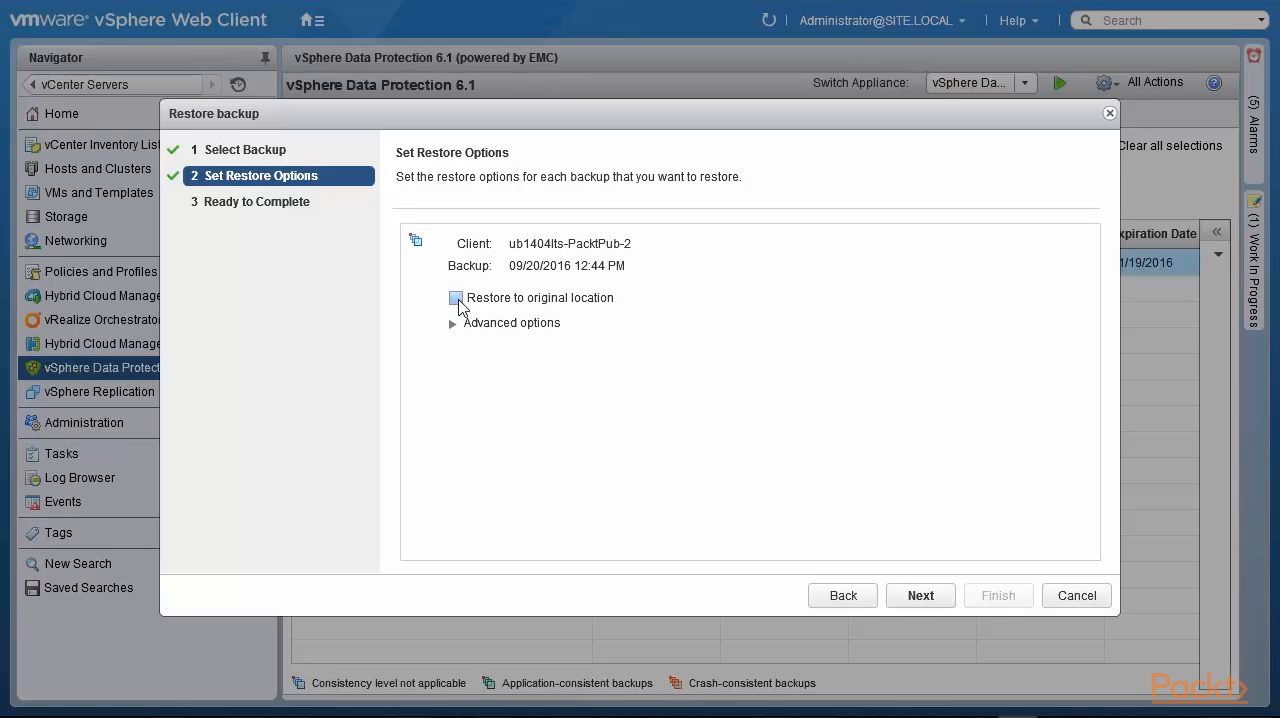
click(456, 296)
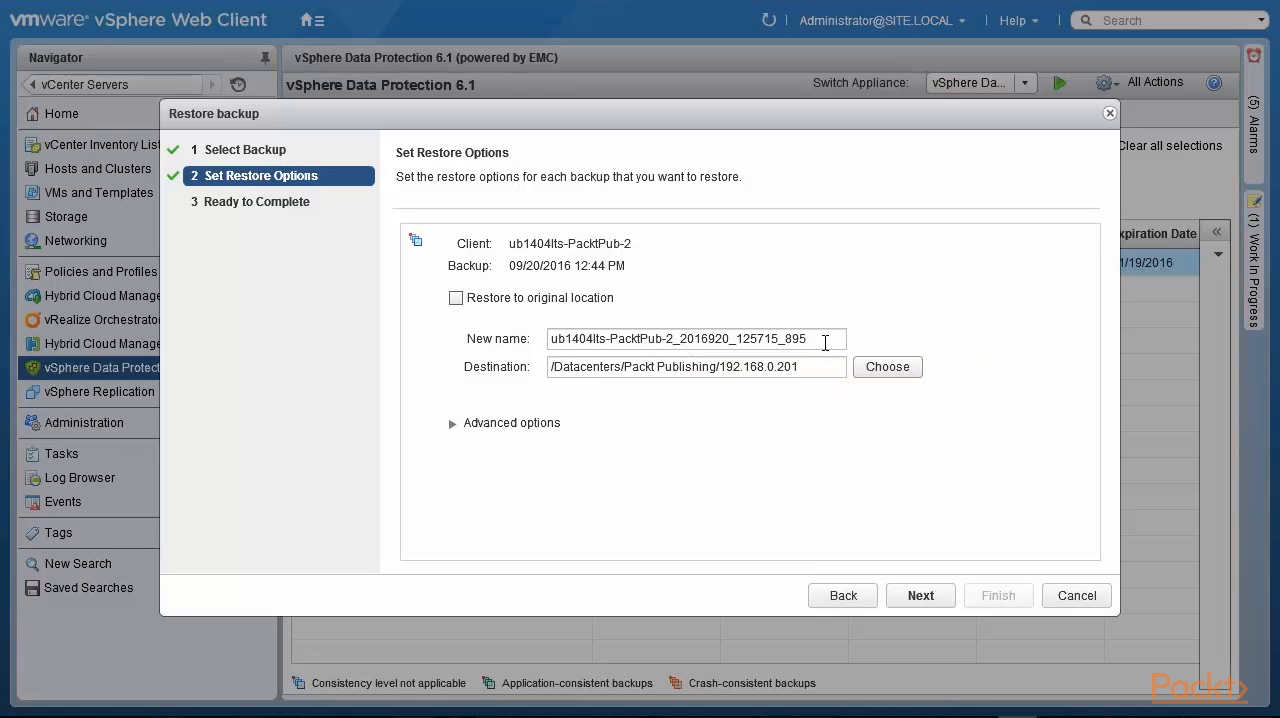
click(696, 338)
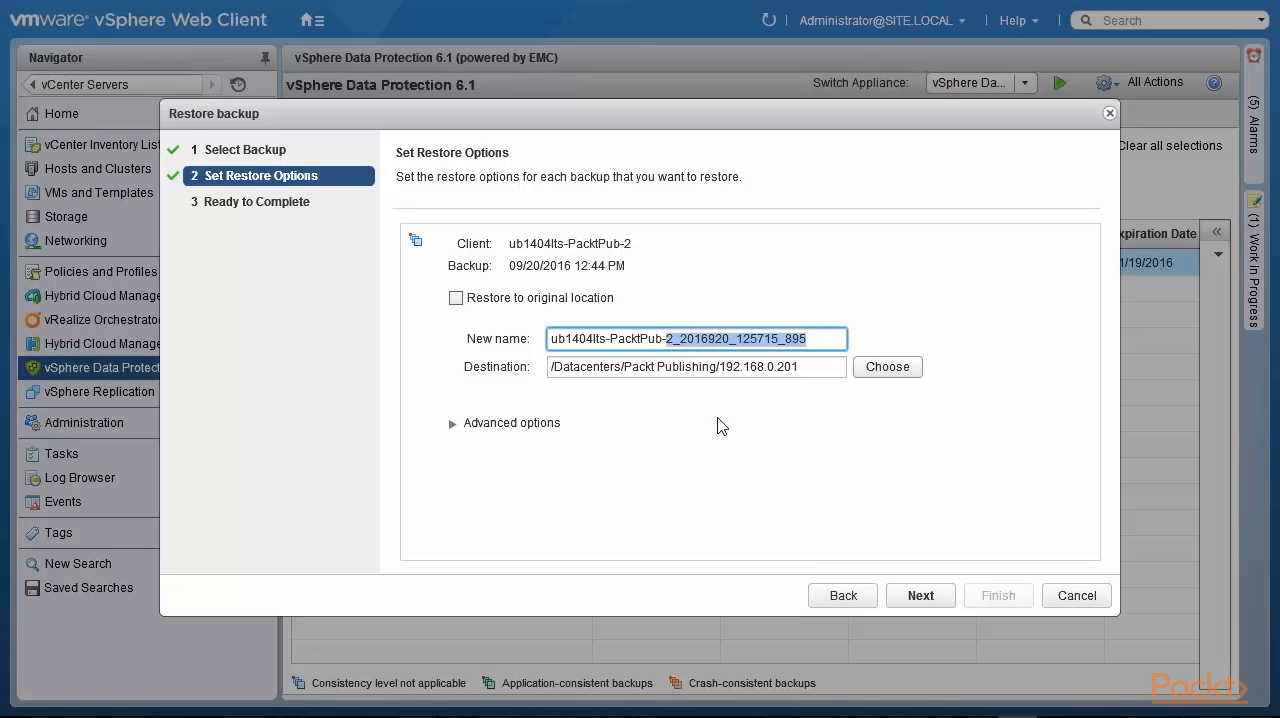
text(ub1404lts-PacktPub-3-FROM)
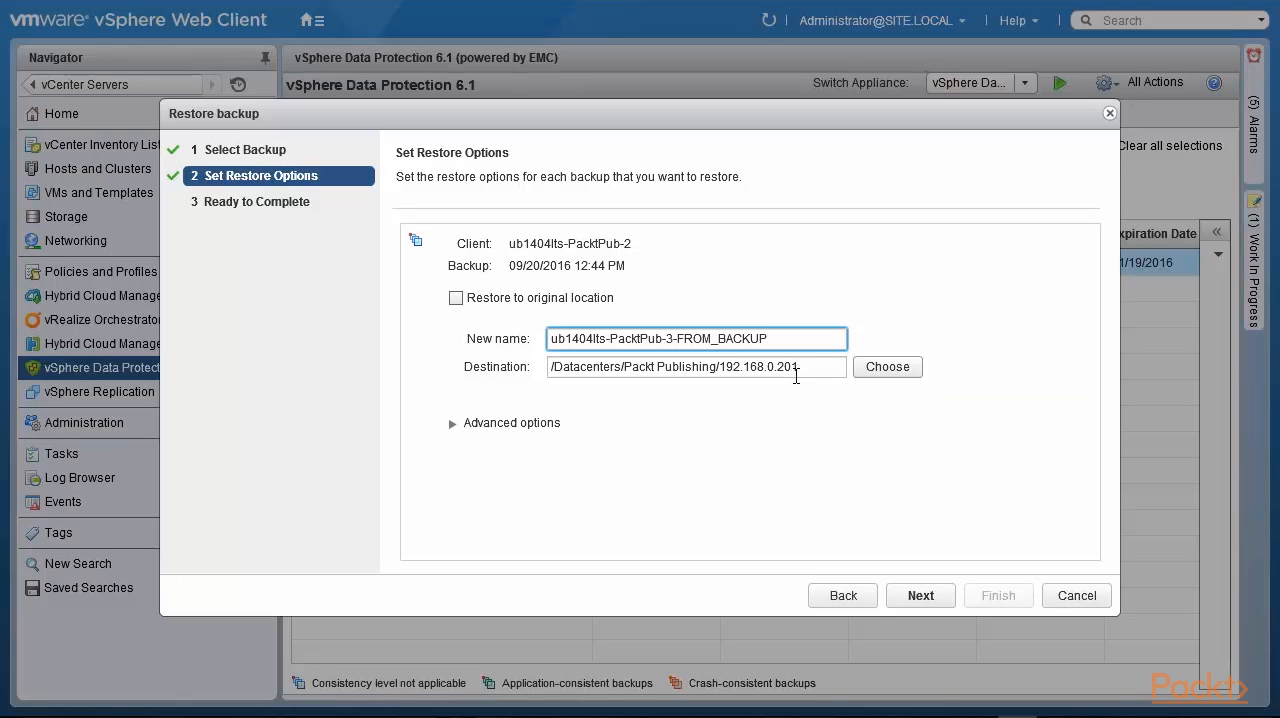
mouse_move(800, 366)
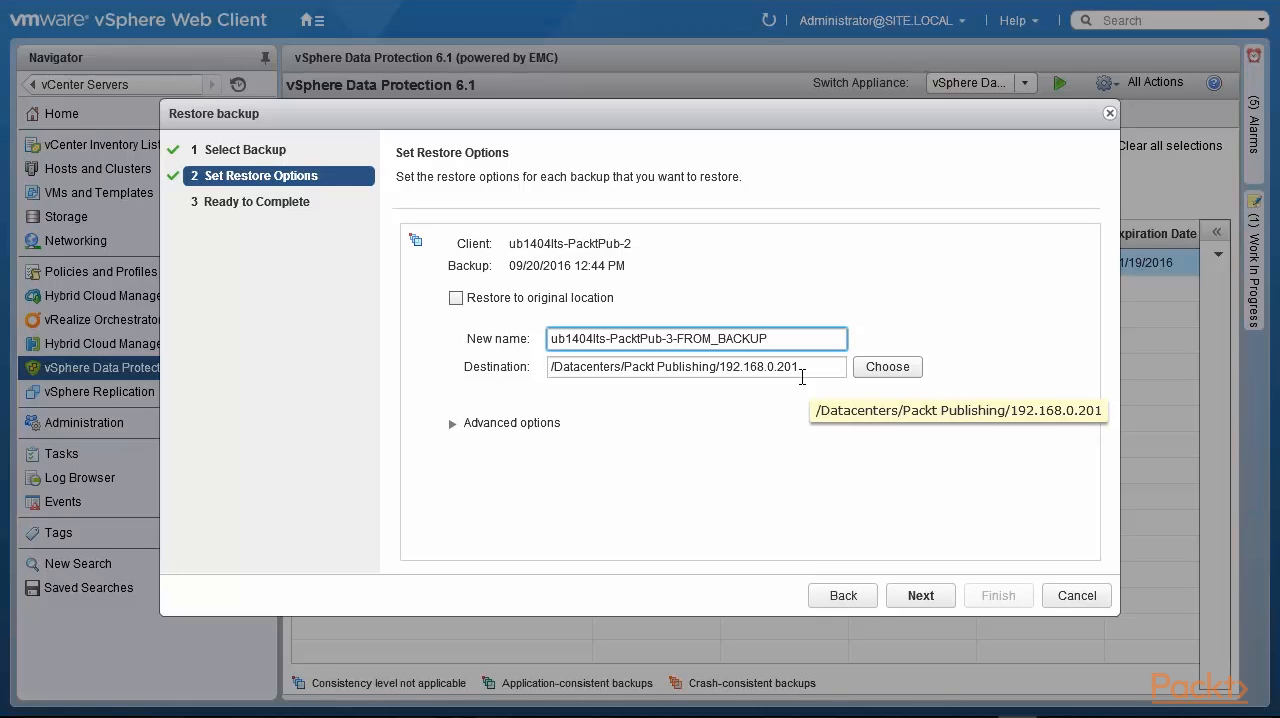
- Choose host 192.168.0.200 under Packt Publishing as the restore destination
click(886, 366)
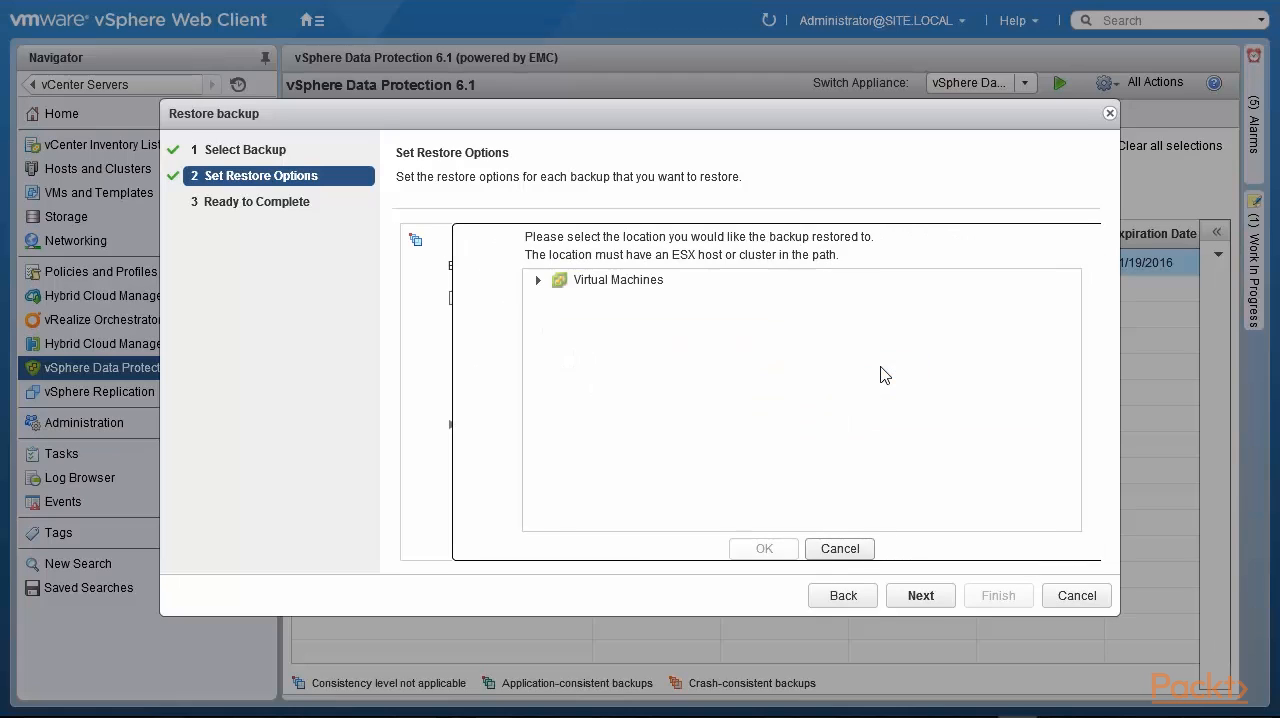
click(618, 280)
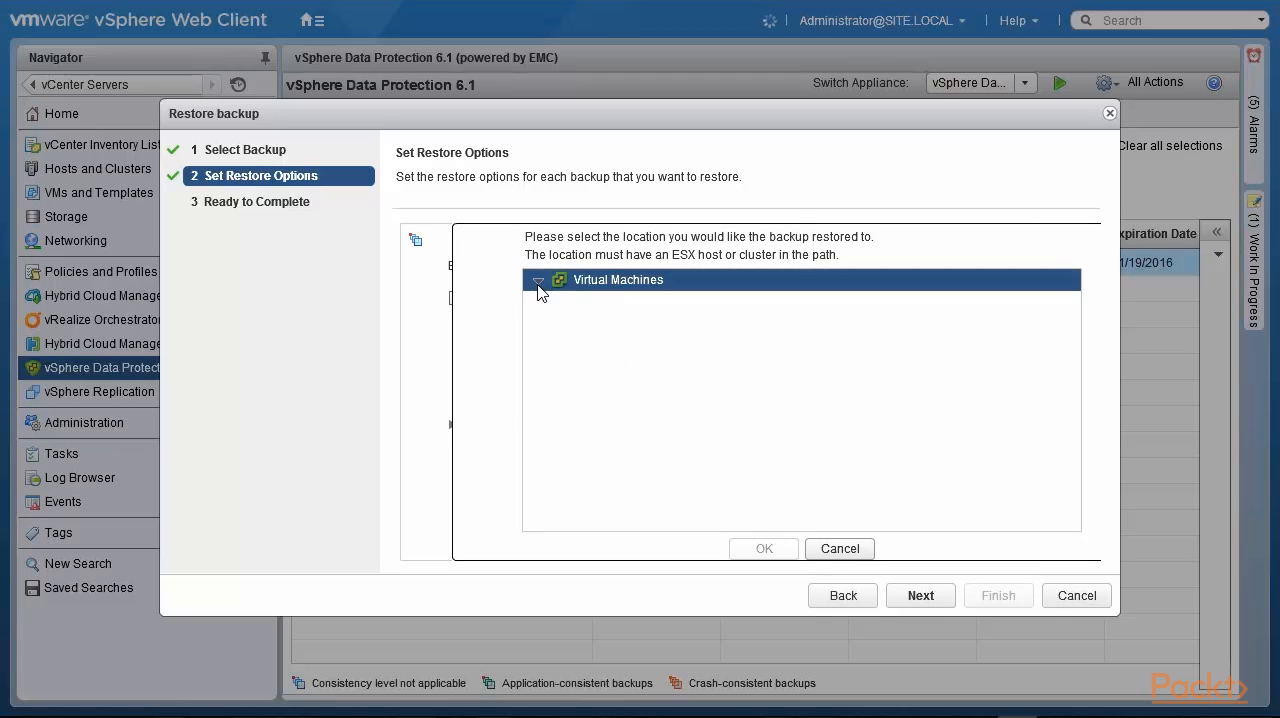
click(540, 280)
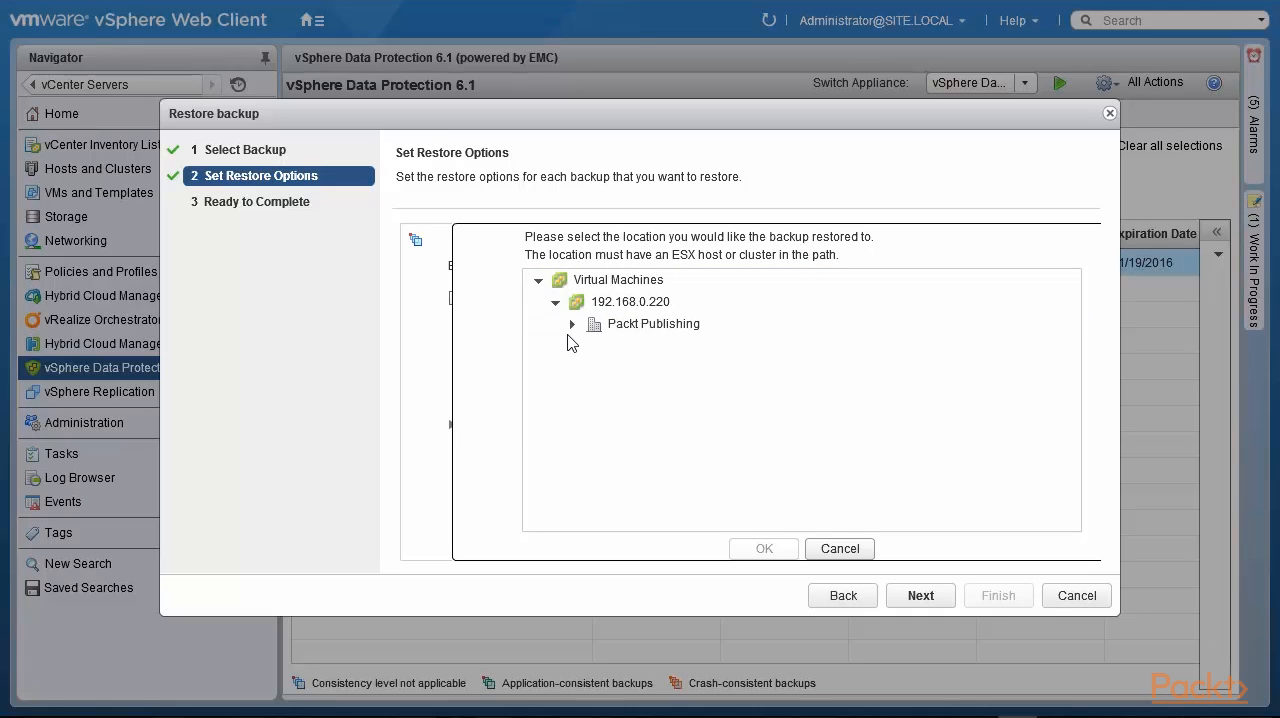
click(572, 324)
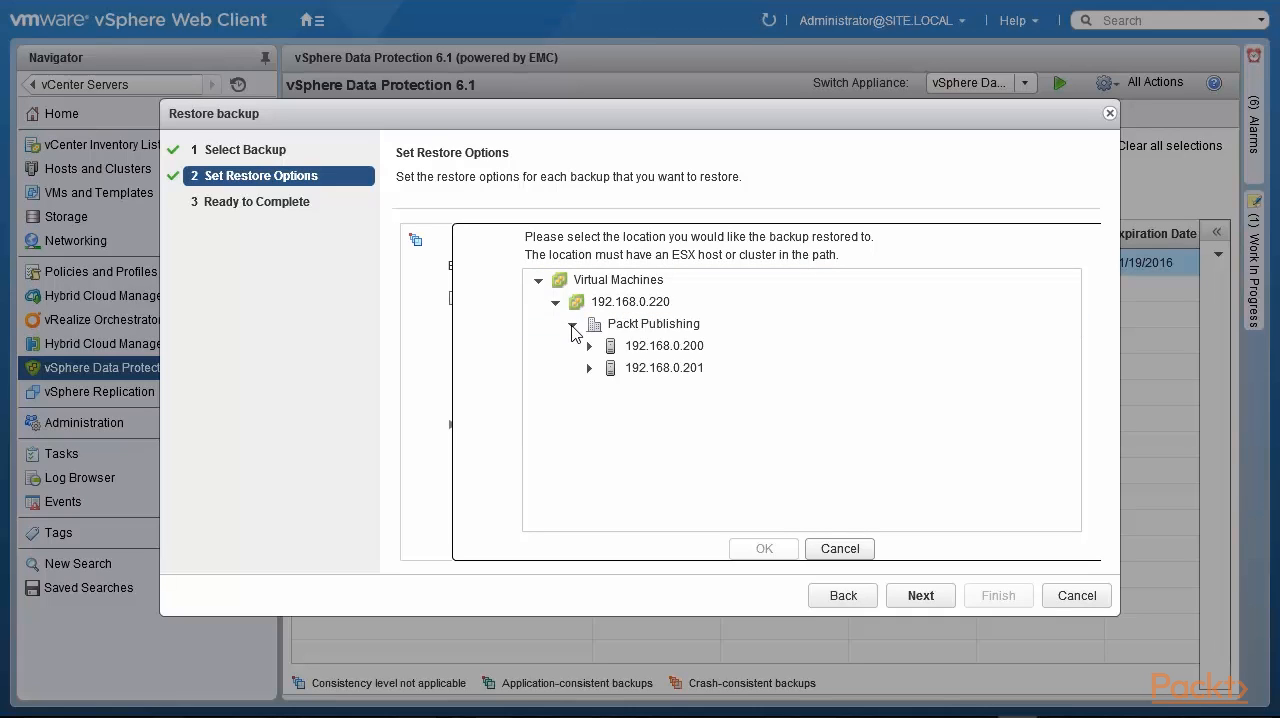
click(664, 368)
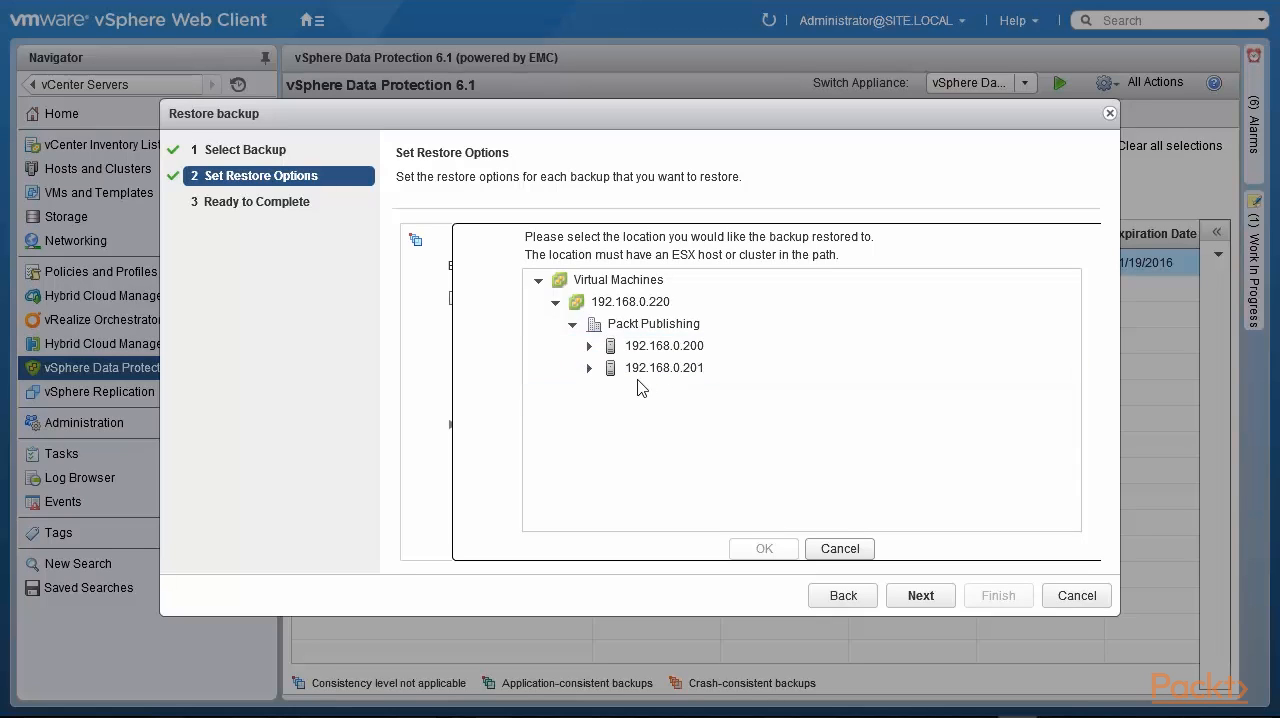
click(664, 368)
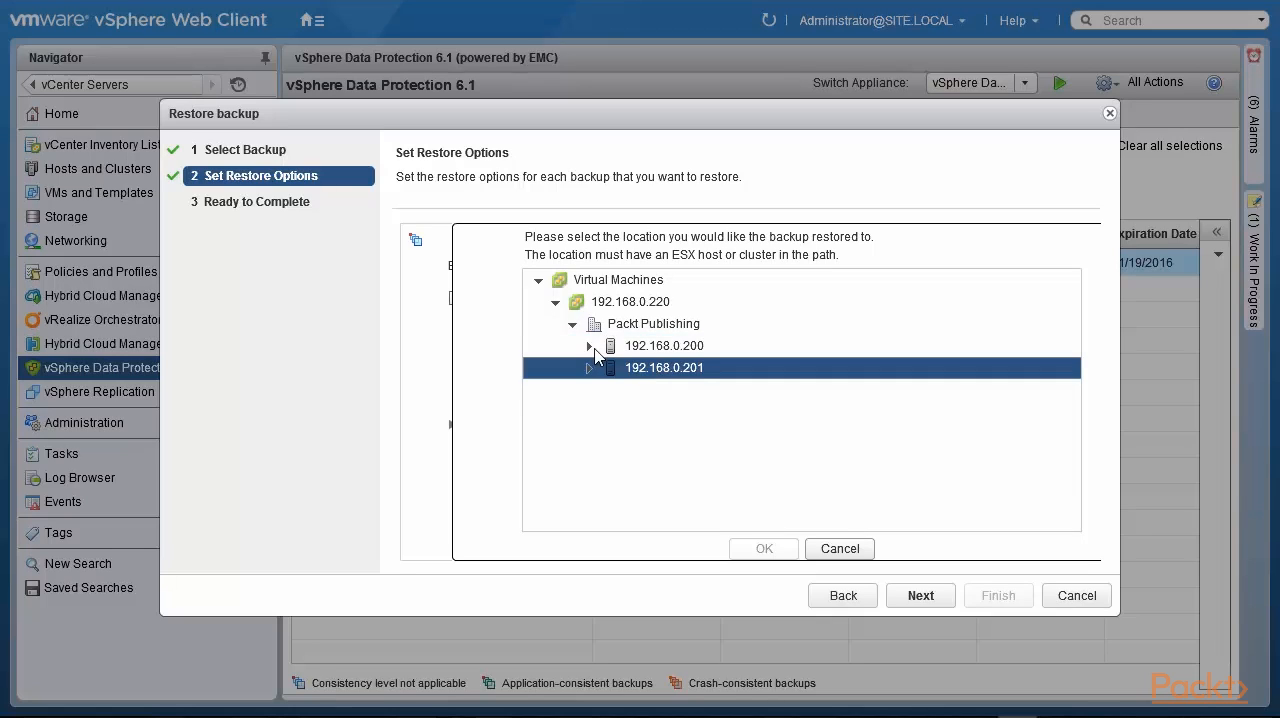
click(664, 344)
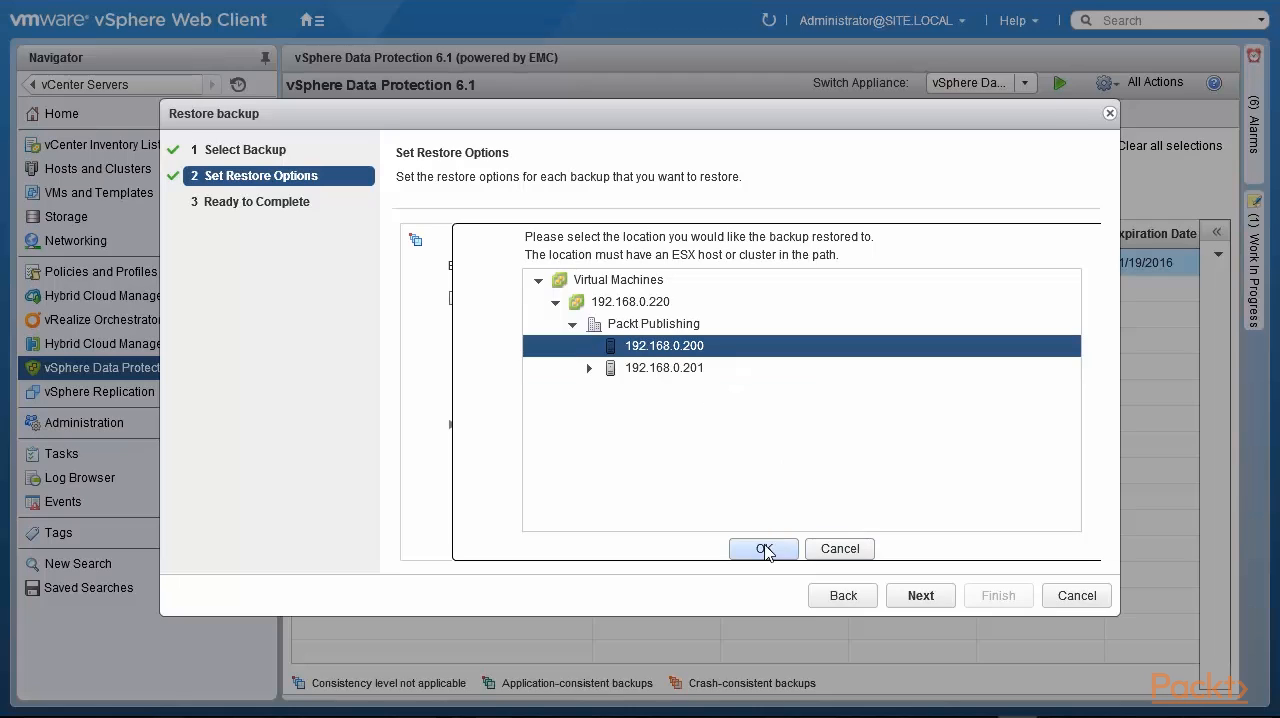
click(764, 548)
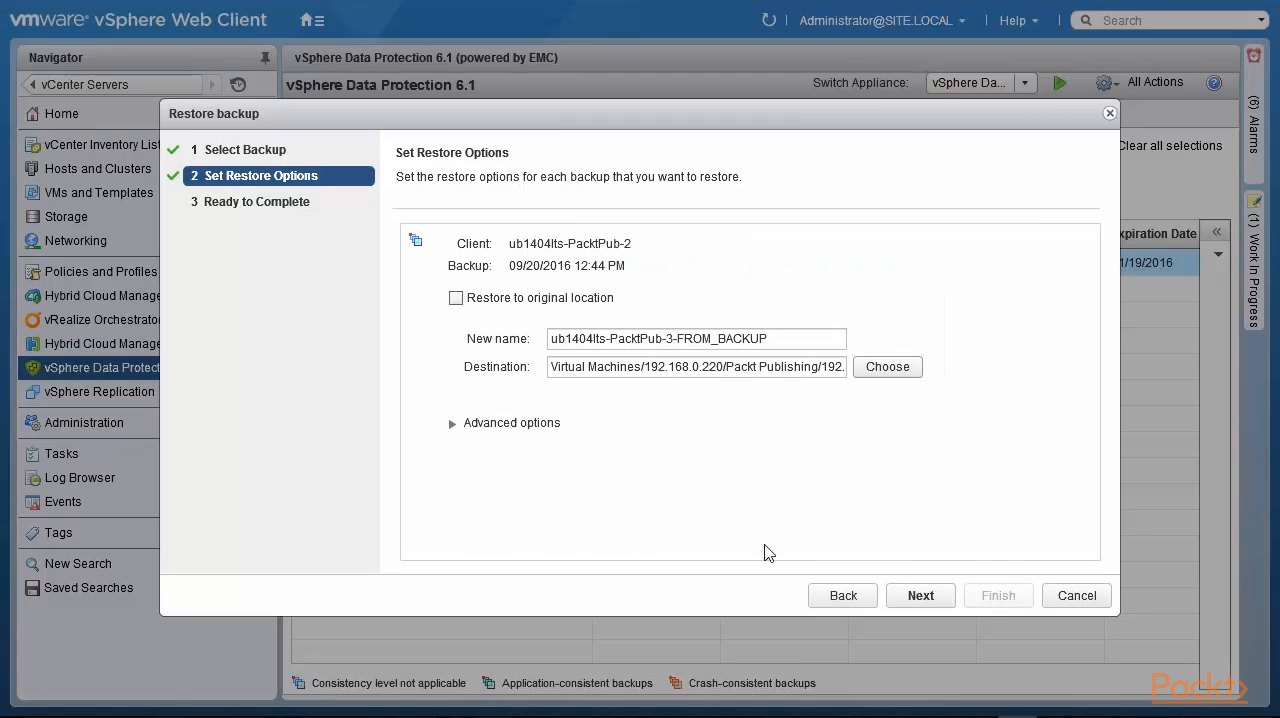
mouse_move(828, 390)
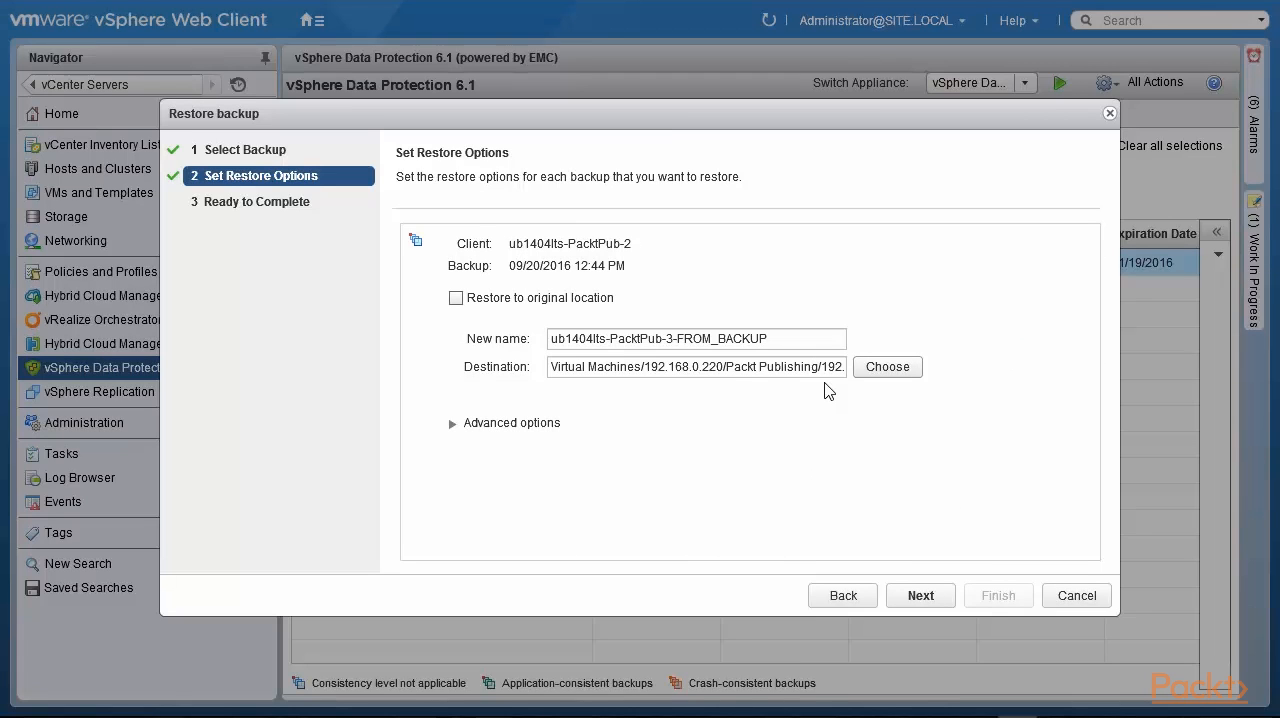
mouse_move(640, 440)
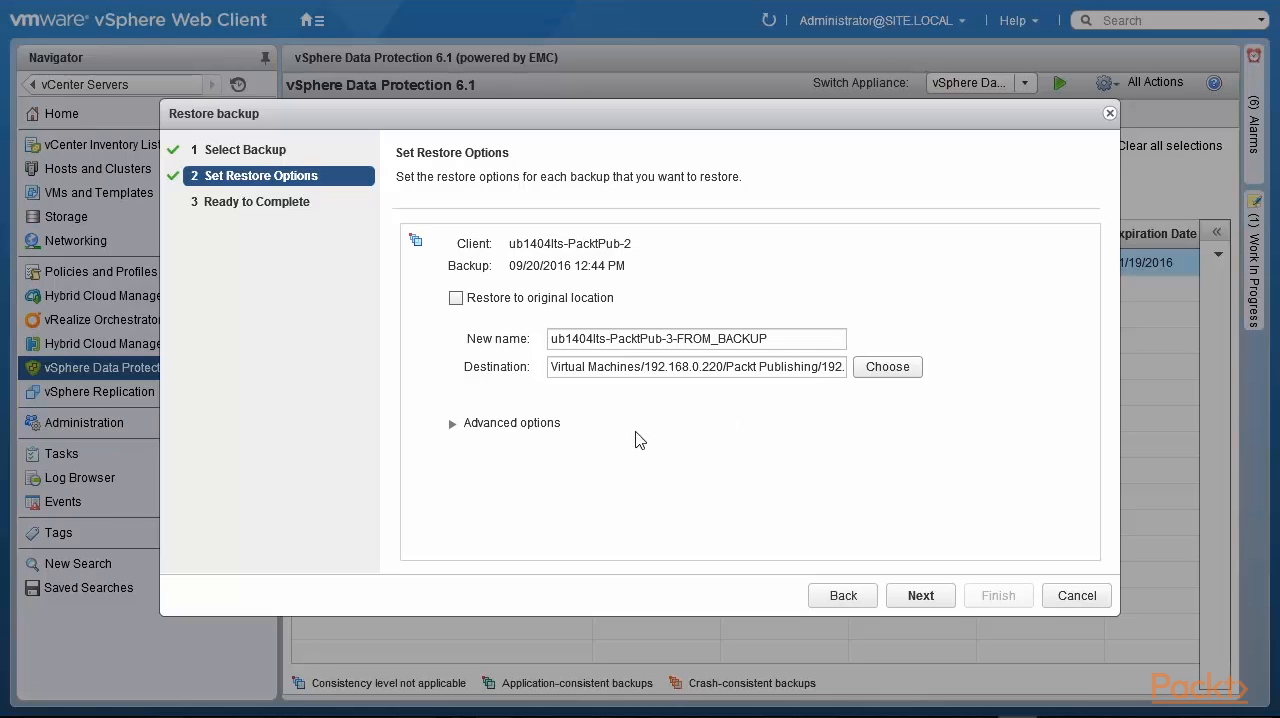
- Keep datastore1 and Power On unchecked in Advanced options and proceed to the review page
click(452, 422)
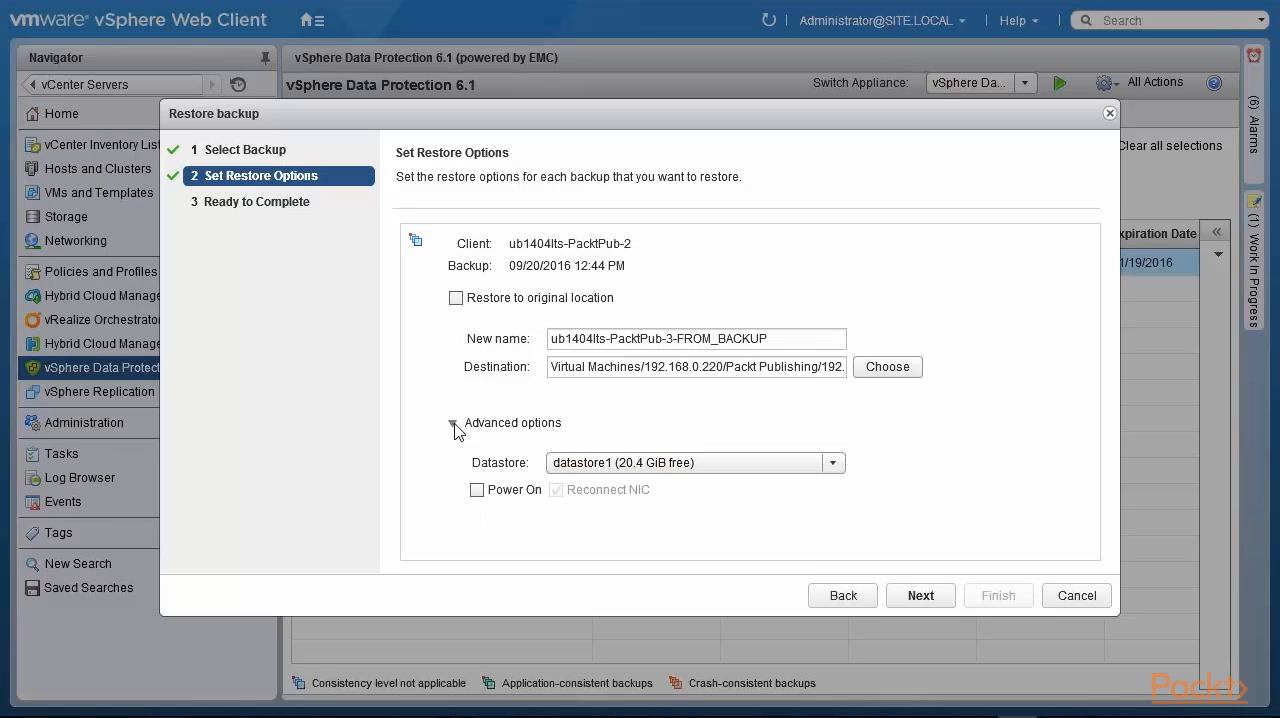
click(832, 462)
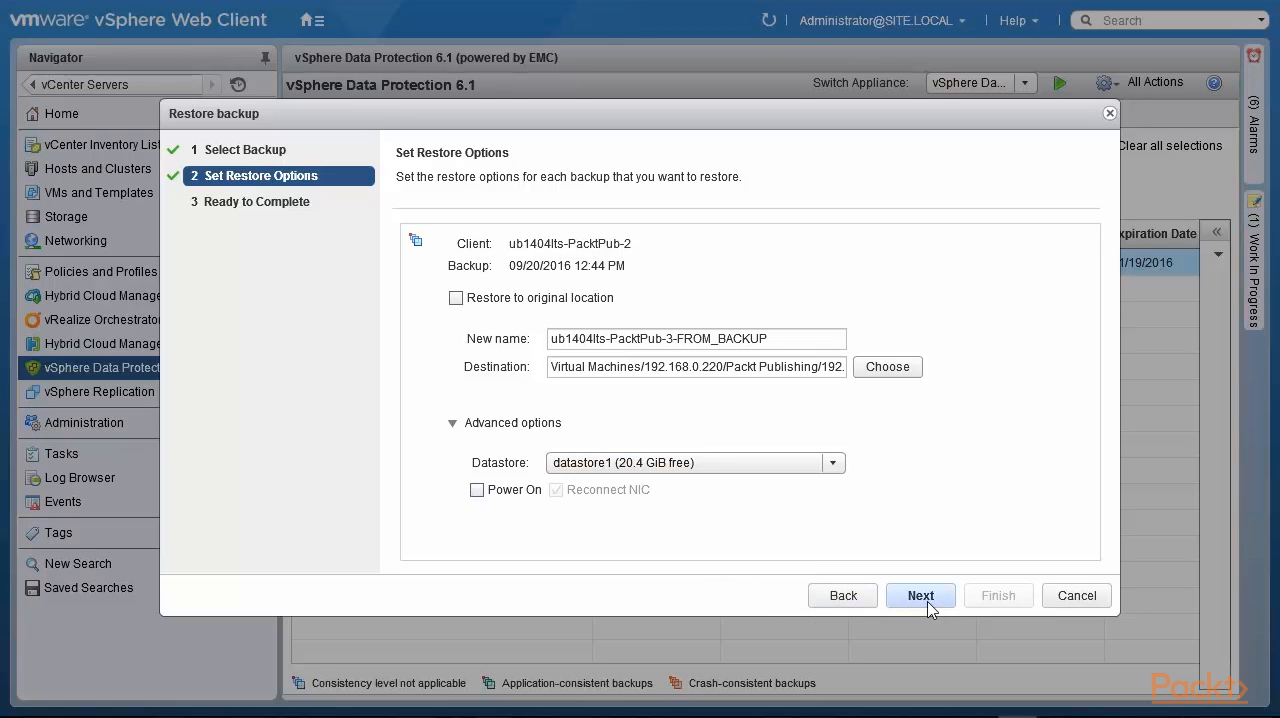
click(920, 596)
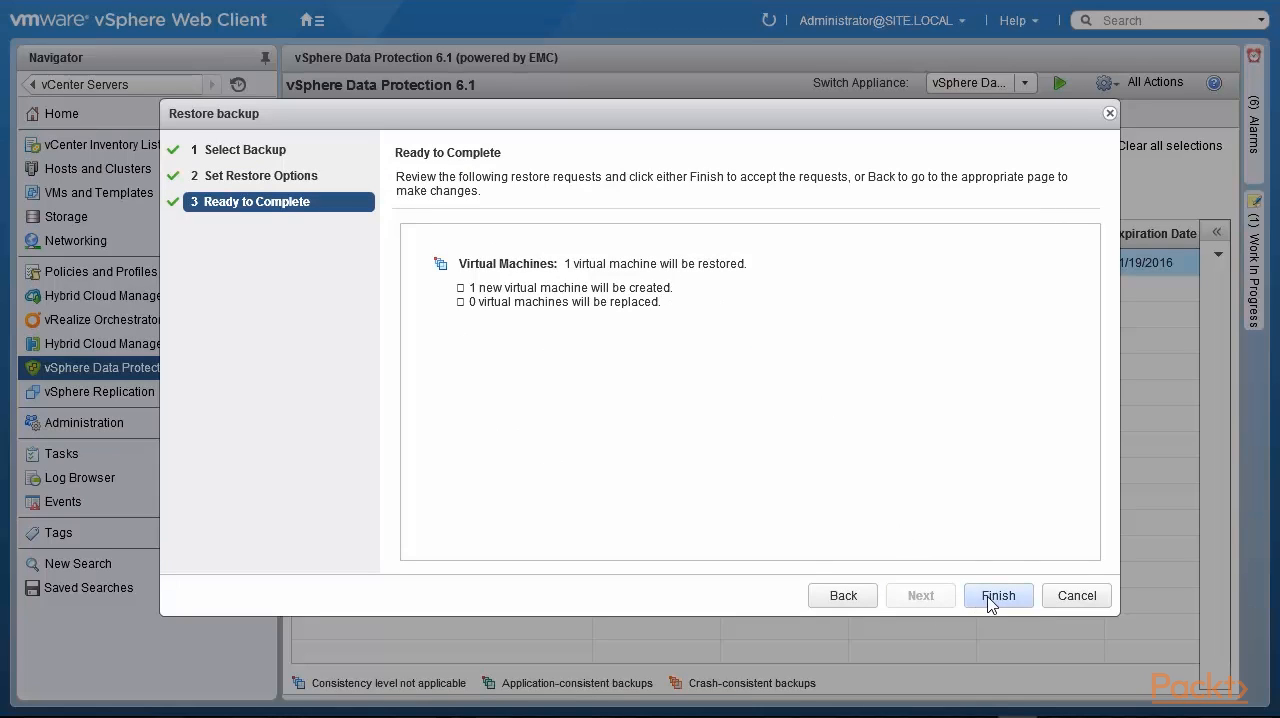
- Finish the wizard to launch the restore and acknowledge the restore-initiated message
click(996, 596)
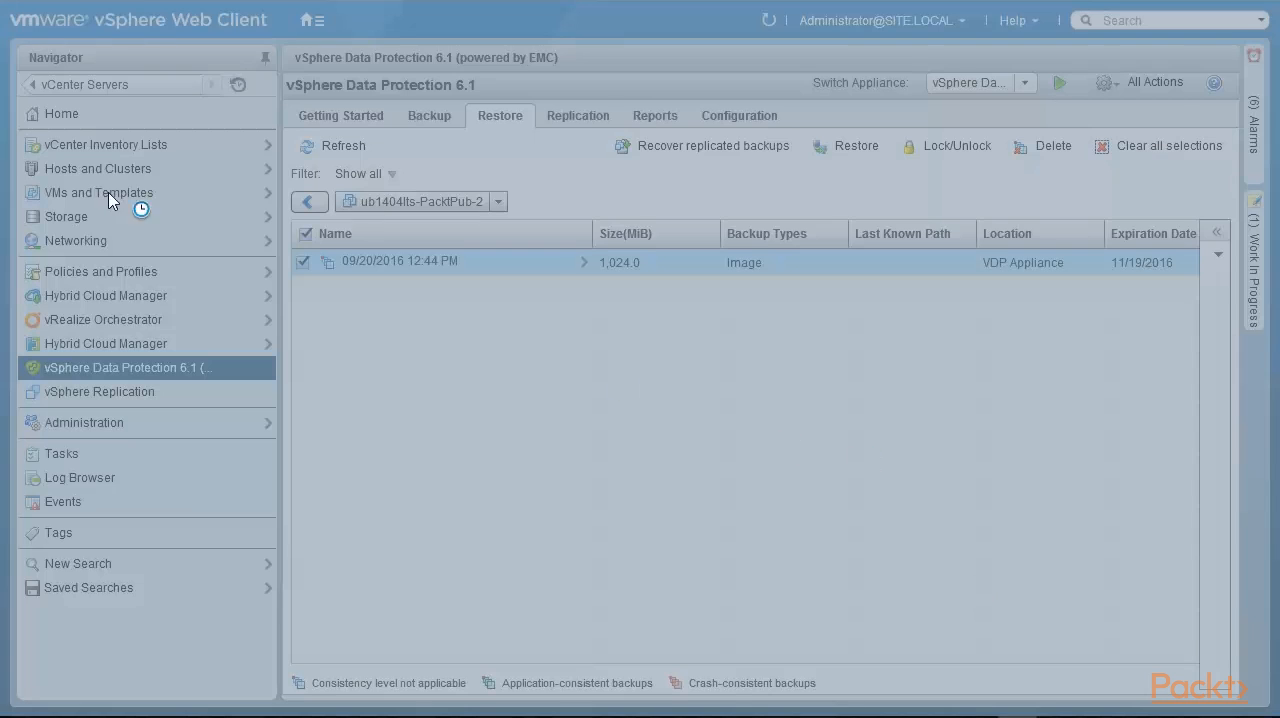
click(856, 146)
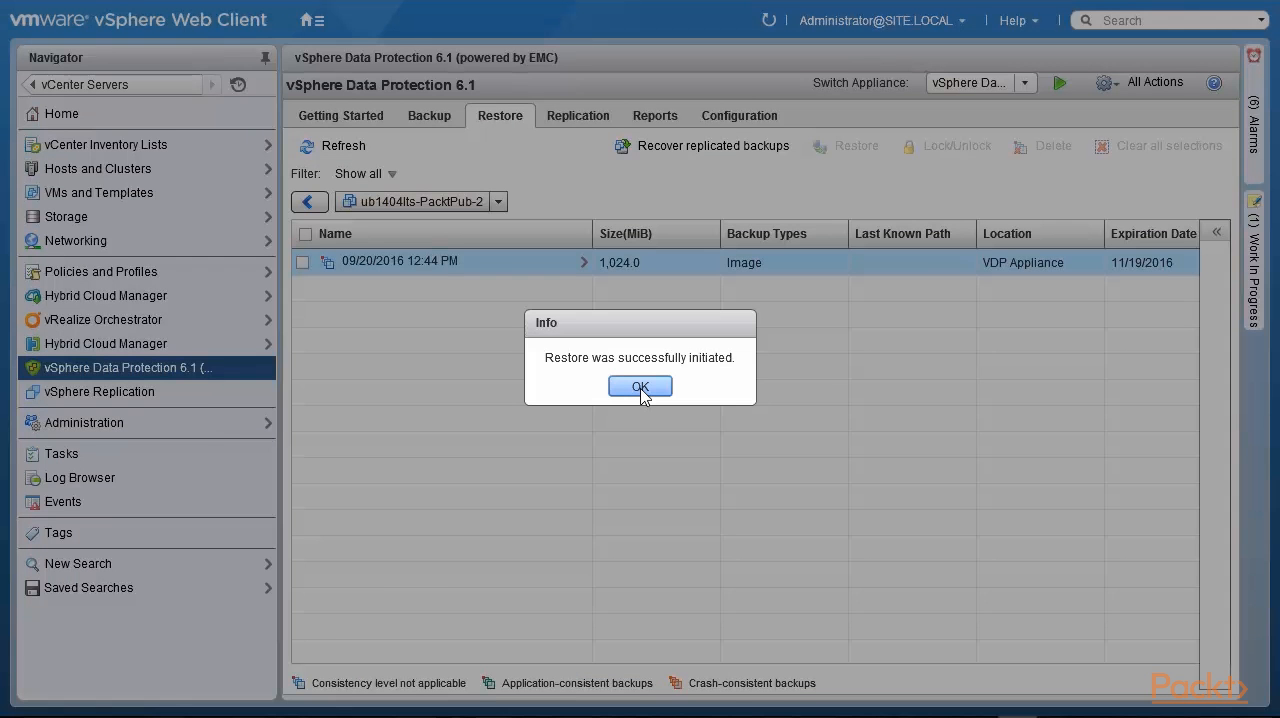
mouse_move(584, 380)
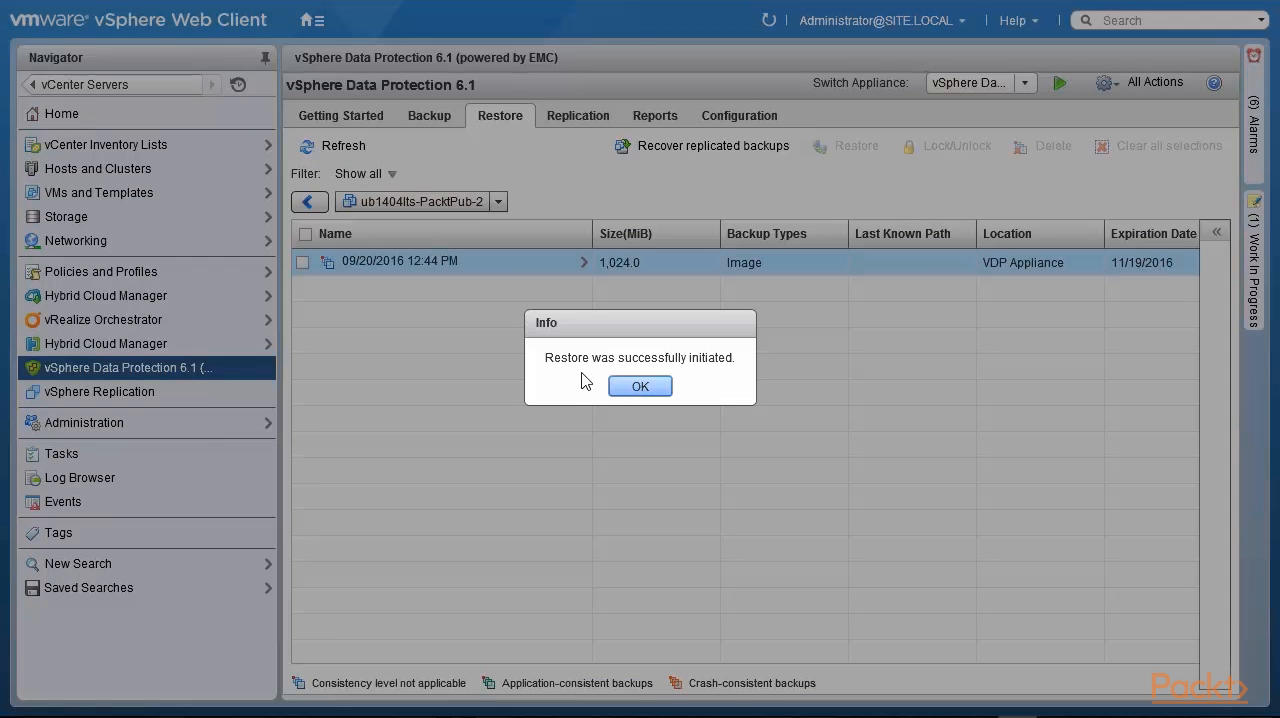
click(640, 386)
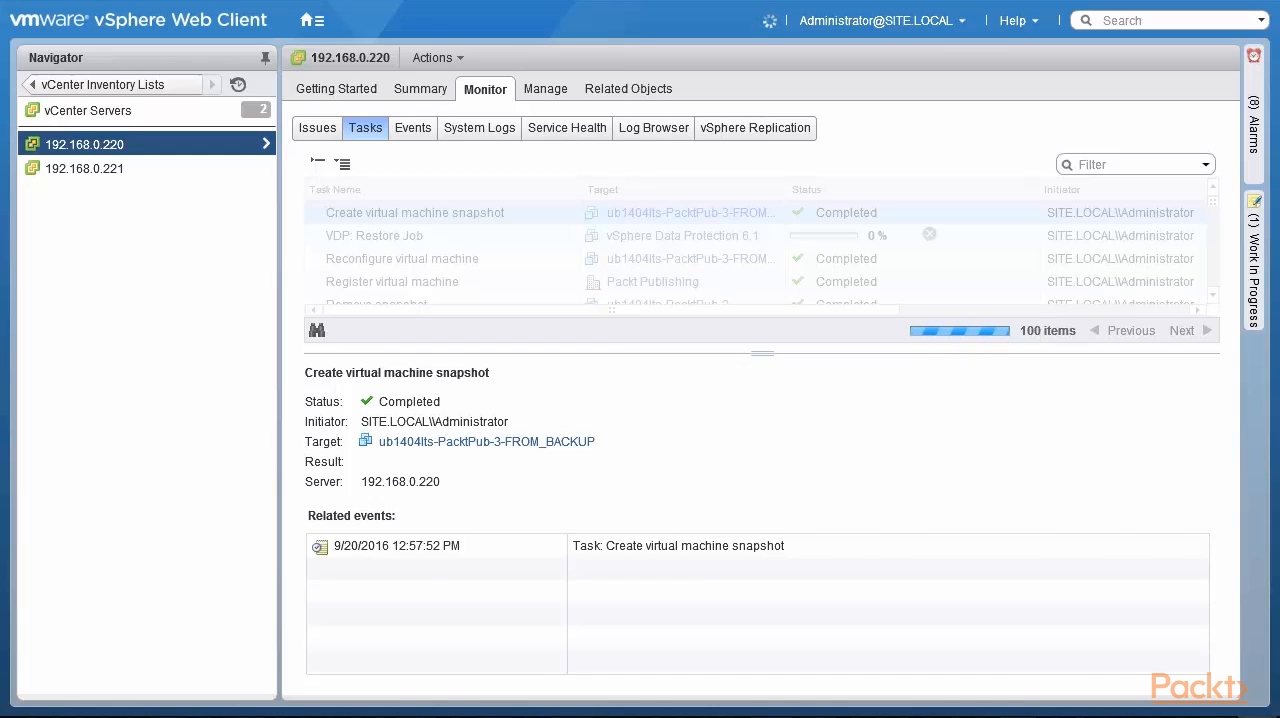
- Review the Remove snapshot task, then list host 192.168.0.220's virtual machines
click(376, 212)
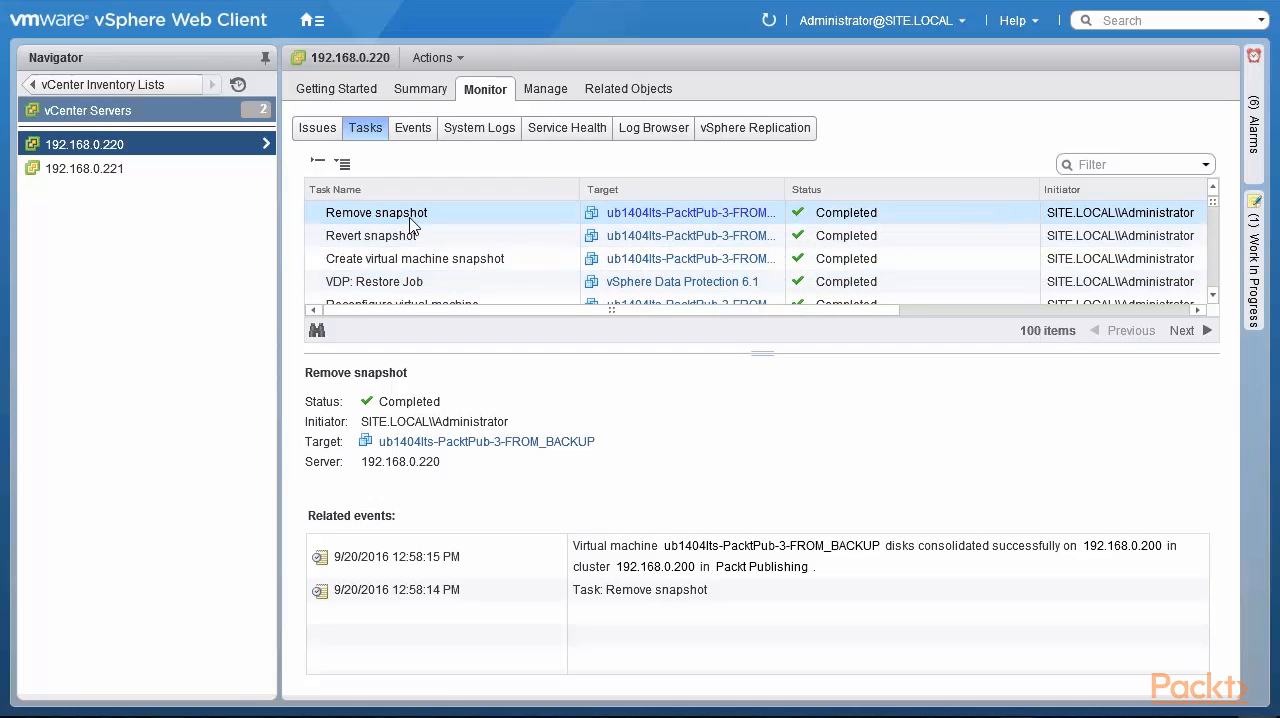
mouse_move(422, 232)
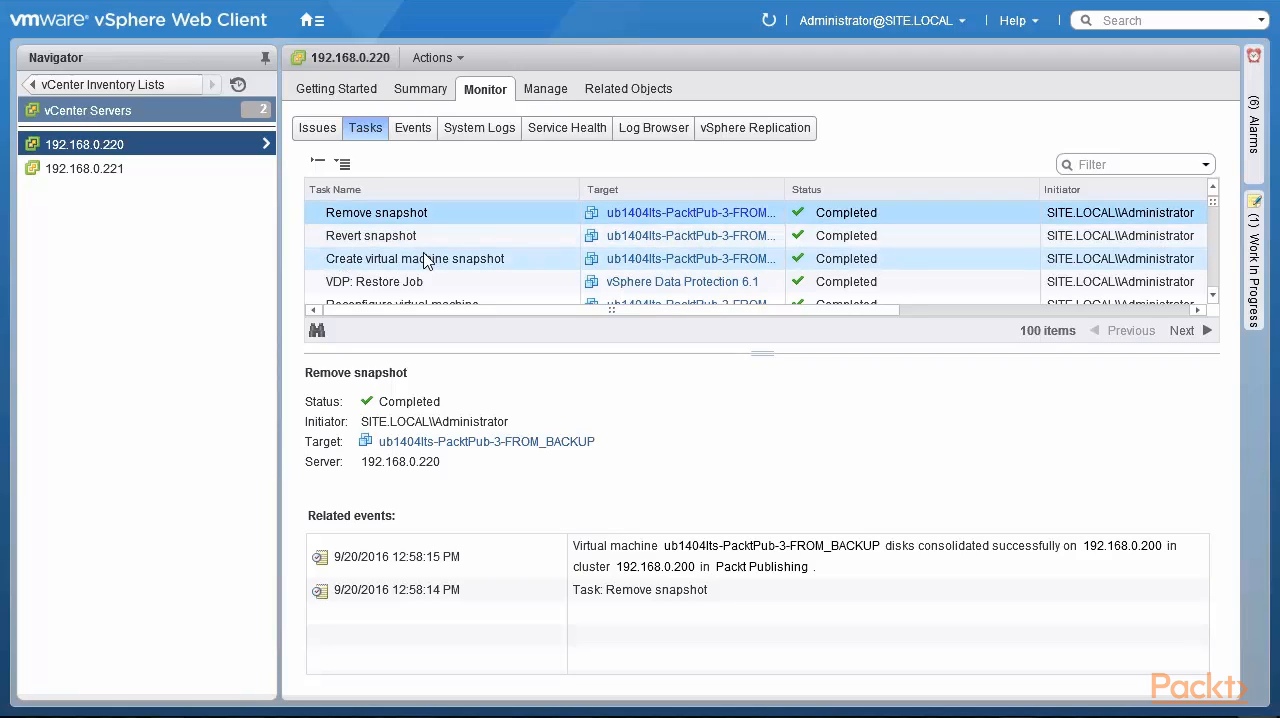
click(626, 88)
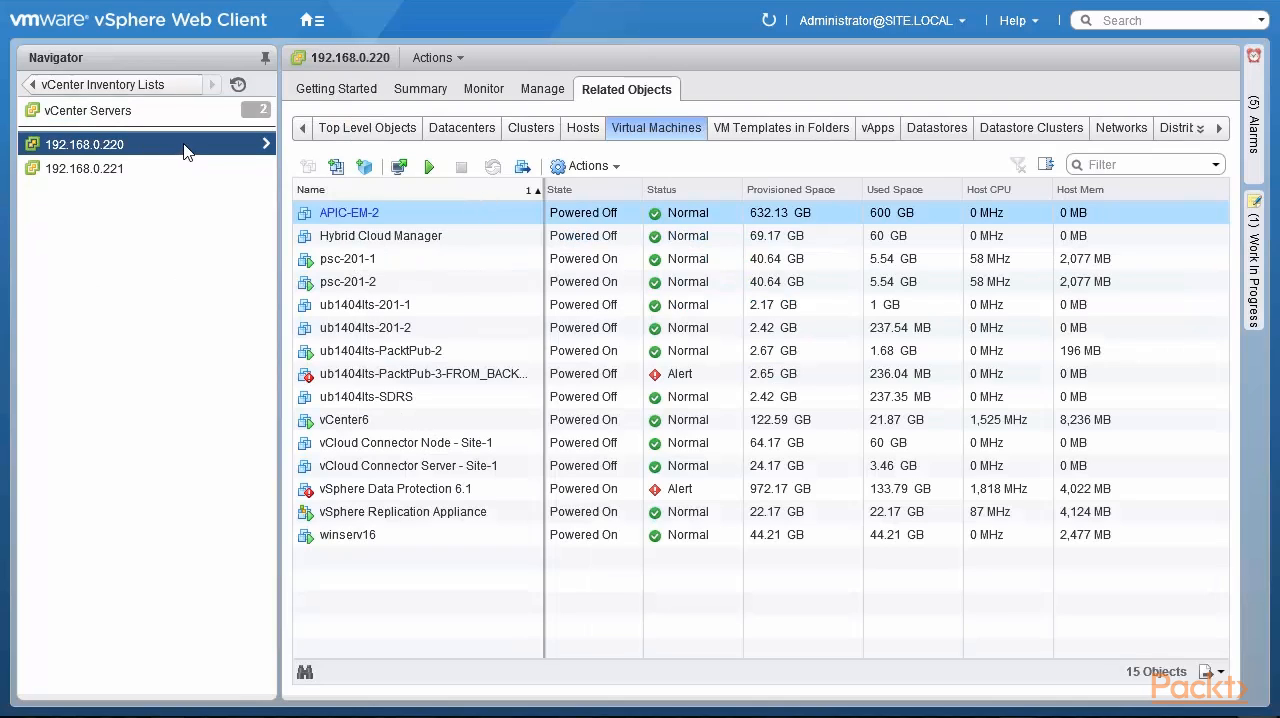
mouse_move(656, 128)
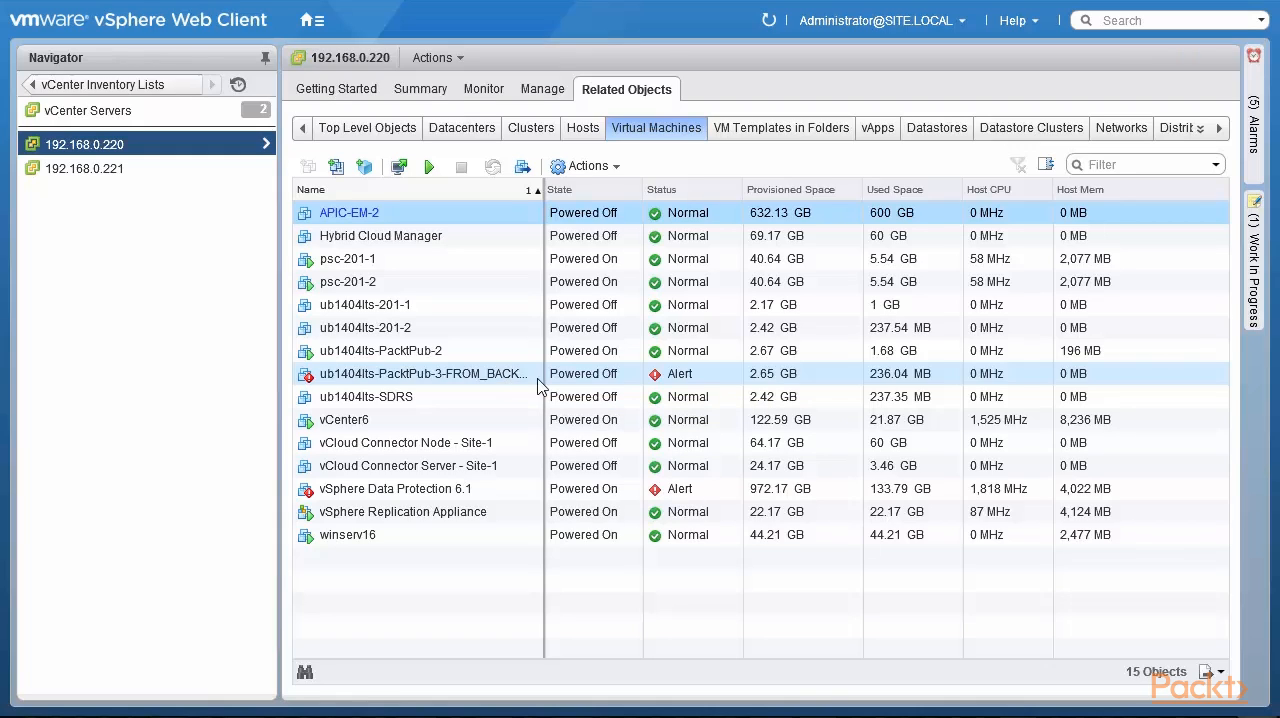
click(420, 372)
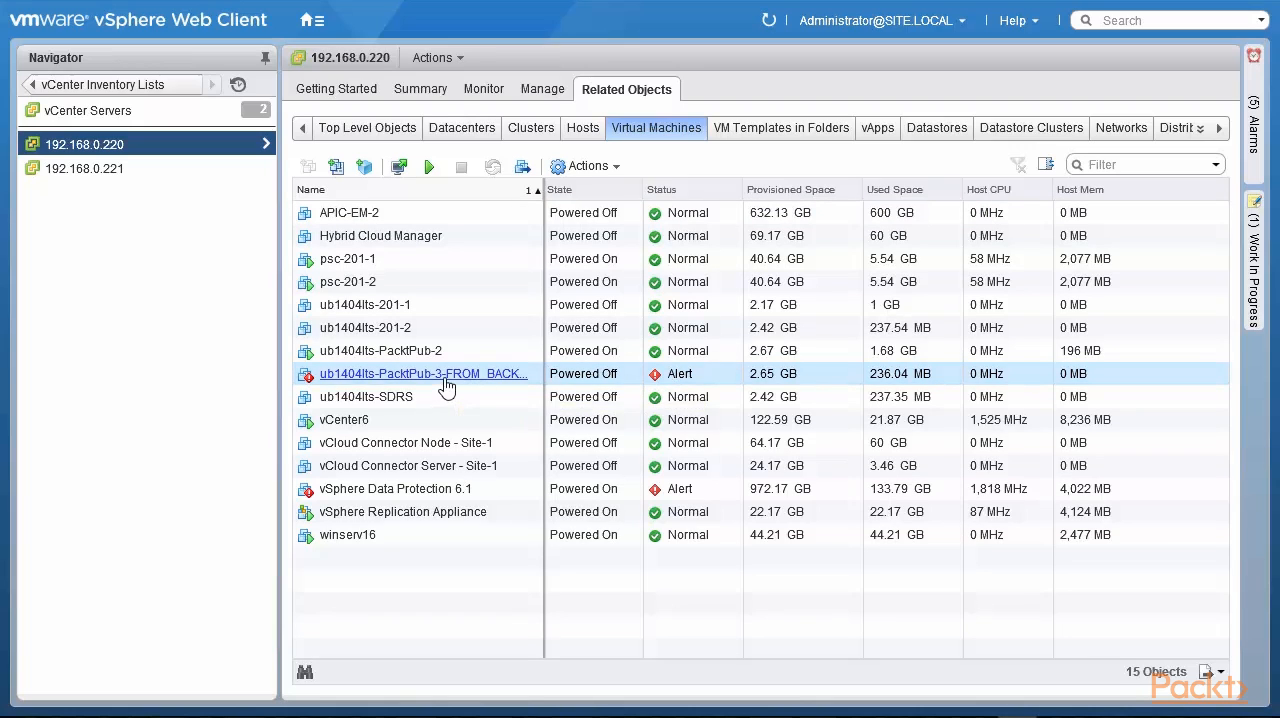
- Show the summary of ub1404lts-PacktPub-3-FROM_BACKUP, powered off with a MAC Conflict alert
double_click(424, 372)
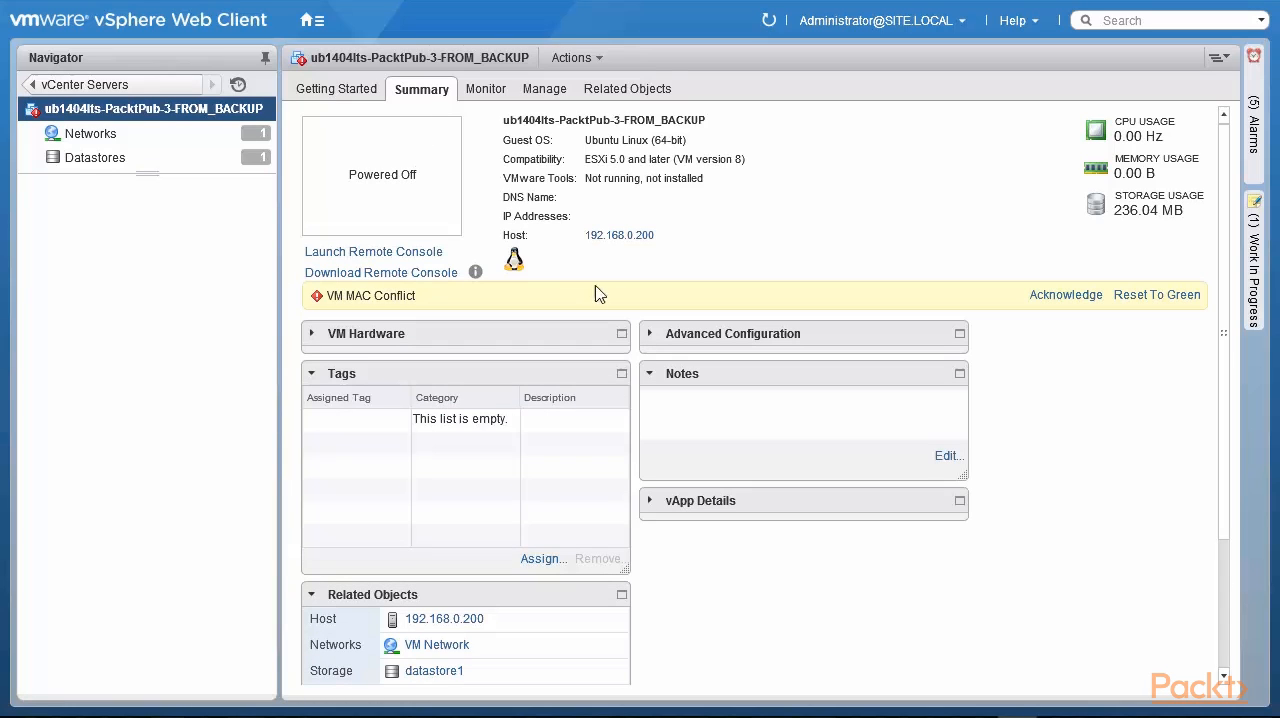
mouse_move(352, 310)
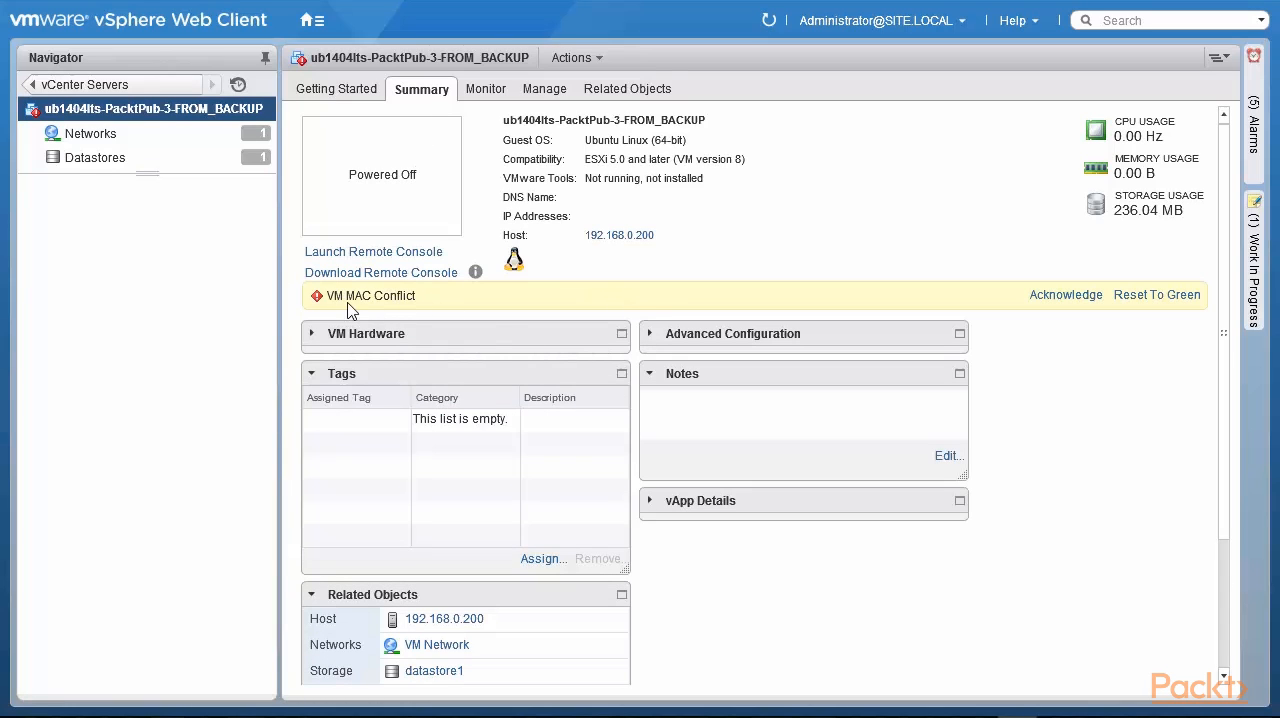